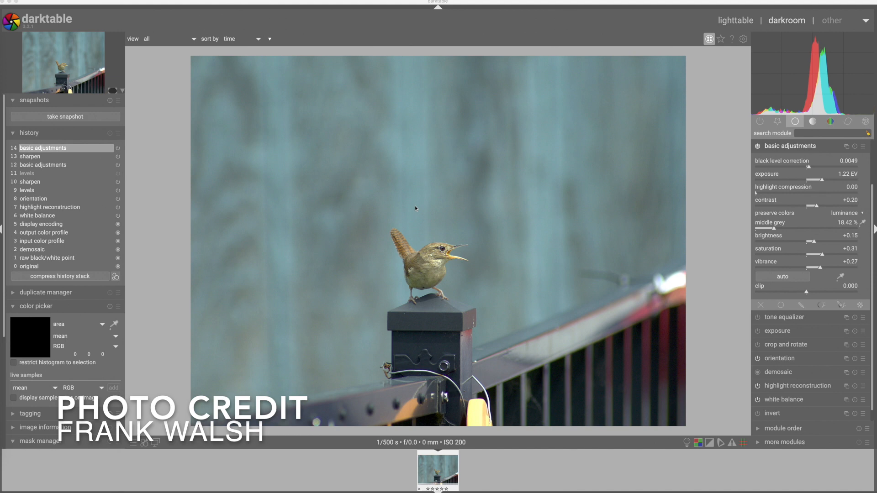
# Step: Remove the selected bird image from the collection and confirm the removal dialog
pyautogui.click(737, 22)
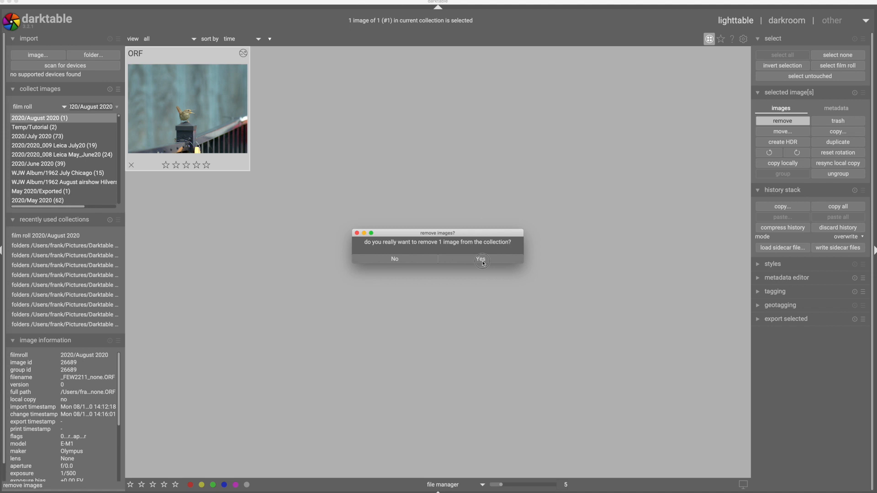
pyautogui.click(480, 259)
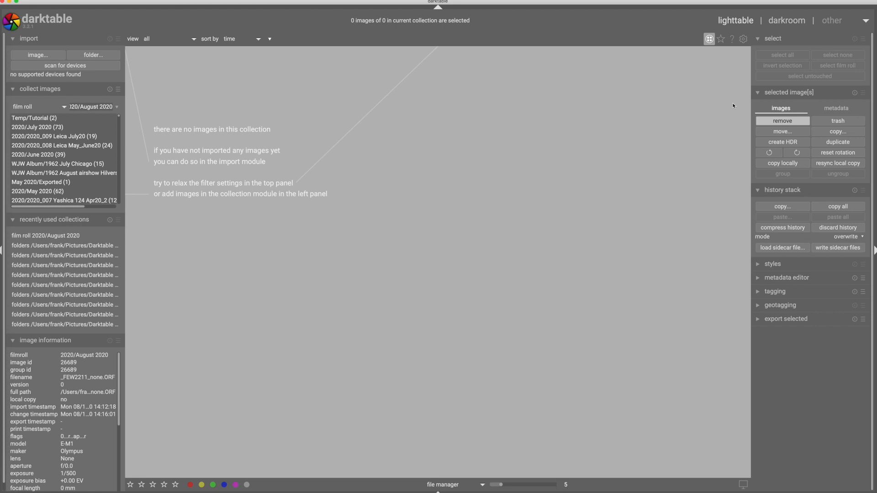
pyautogui.moveTo(612, 92)
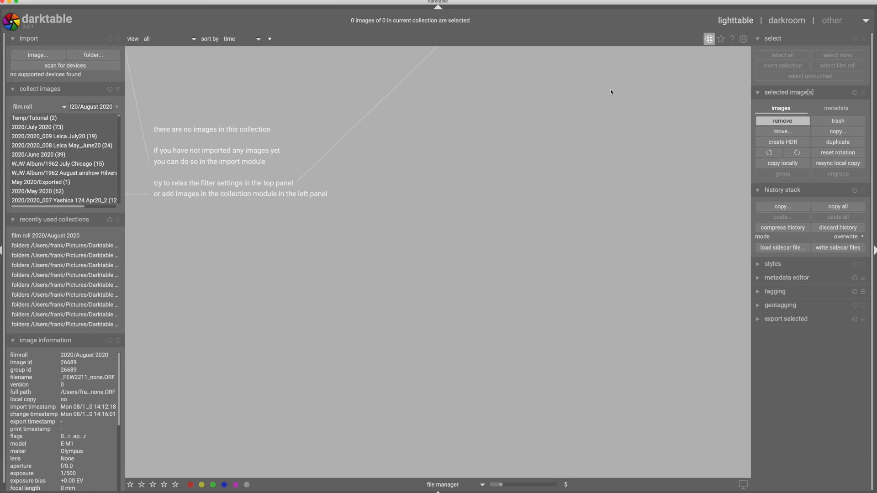
pyautogui.moveTo(606, 100)
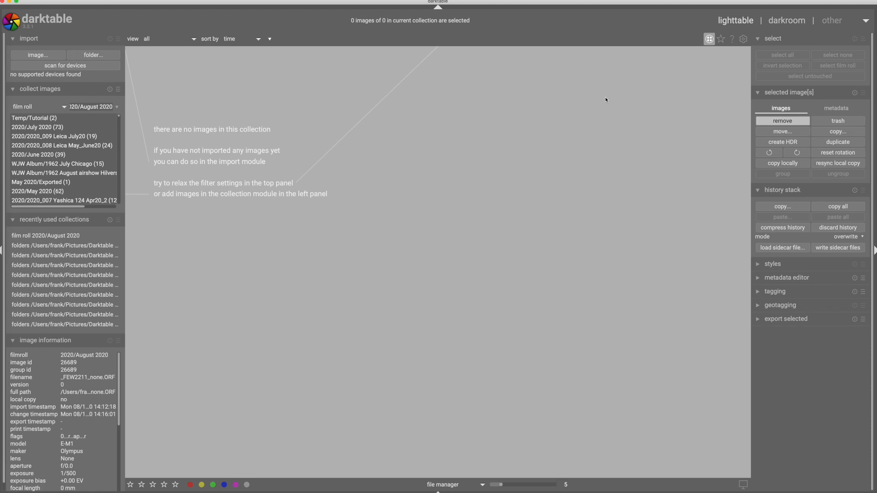
# Step: Set auto-apply pixel workflow defaults to display-referred in the processing preferences
pyautogui.click(744, 38)
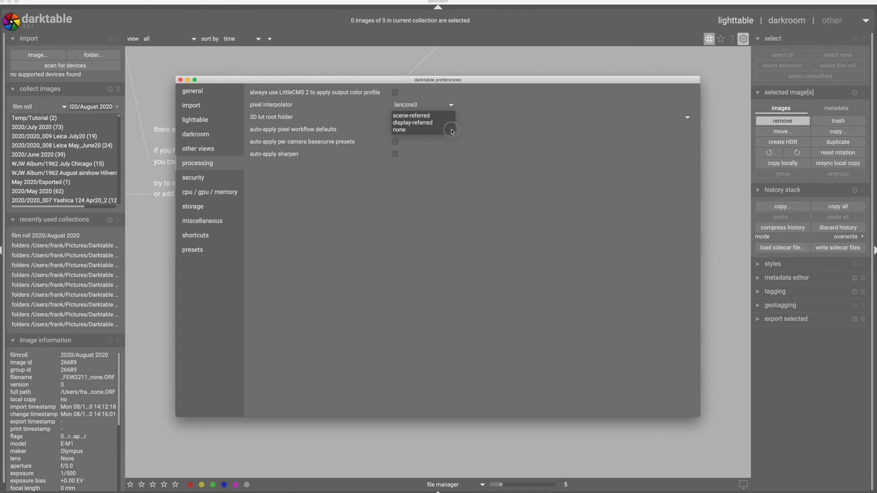
pyautogui.click(413, 123)
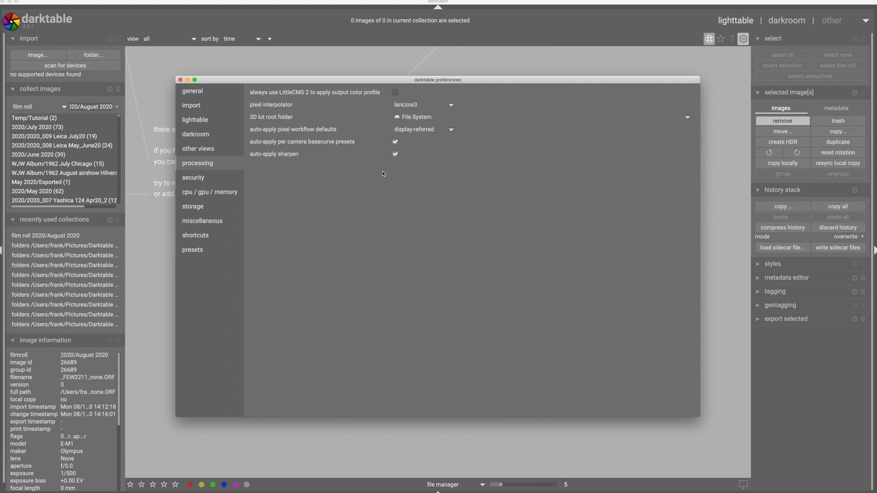
pyautogui.moveTo(422, 129)
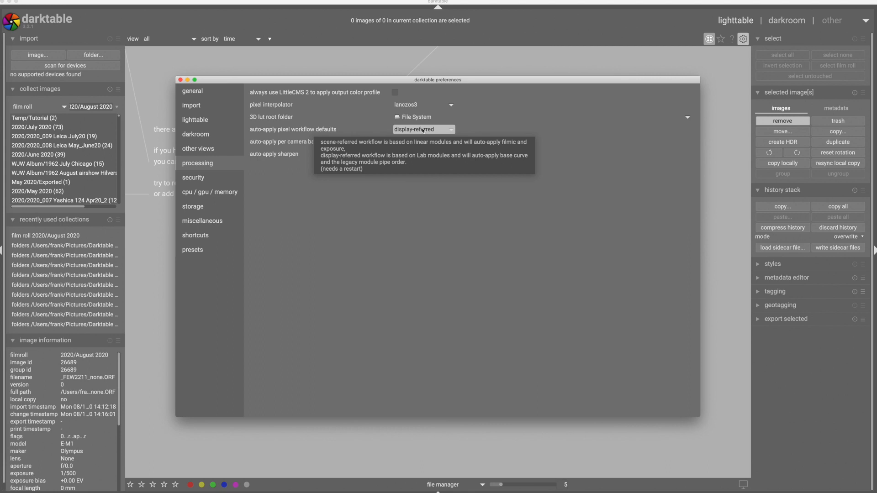
# Step: Import _FEW2211_Base.ORF from the August 2020 folder and open it for editing
pyautogui.click(38, 55)
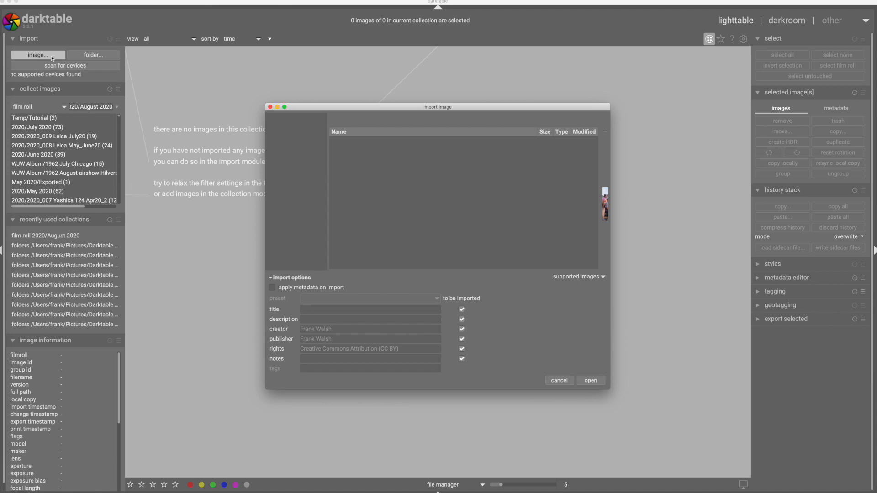
pyautogui.click(368, 223)
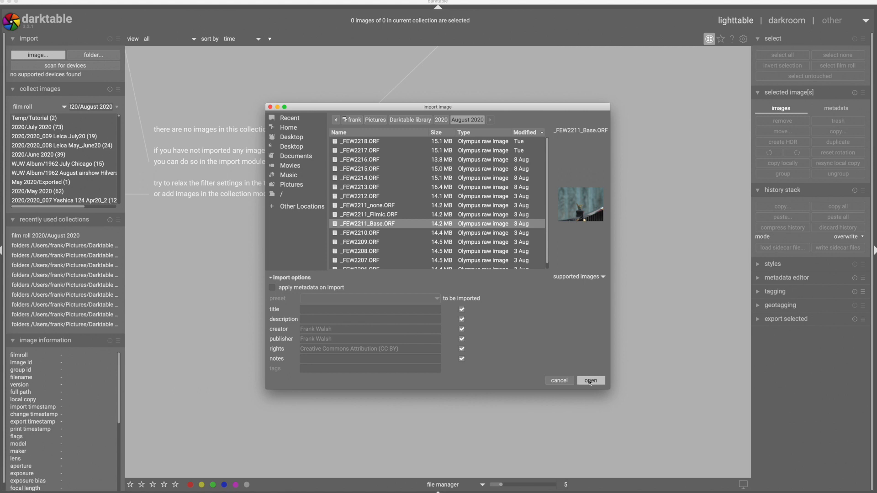
pyautogui.click(590, 380)
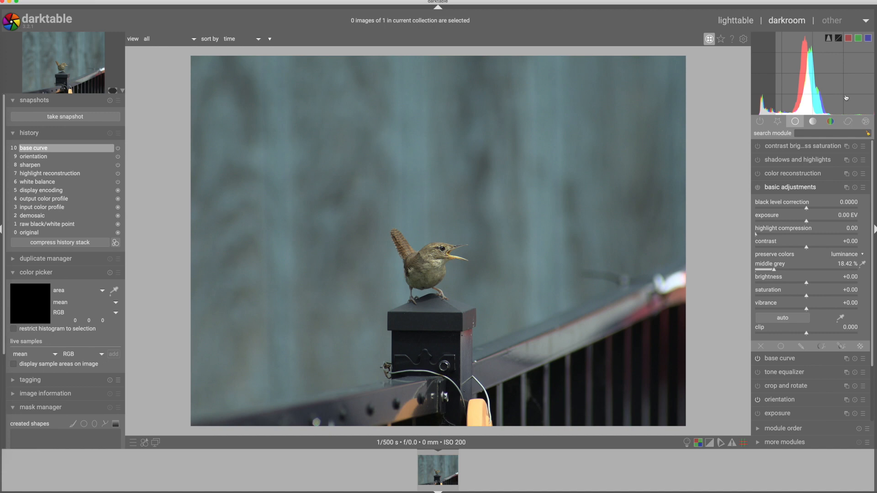
pyautogui.click(709, 442)
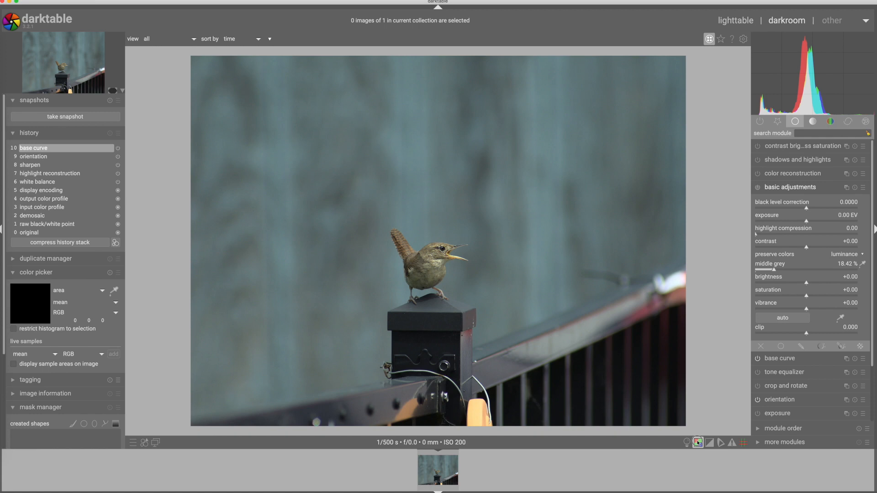
pyautogui.click(697, 443)
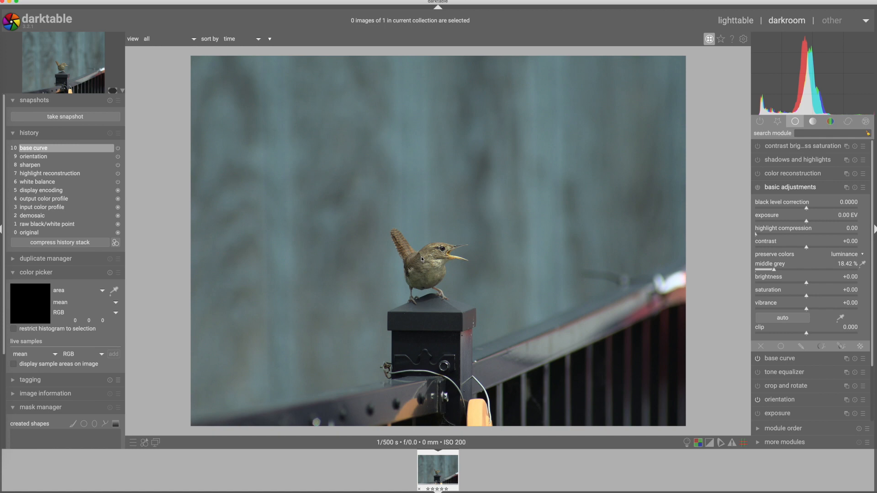
pyautogui.moveTo(636, 330)
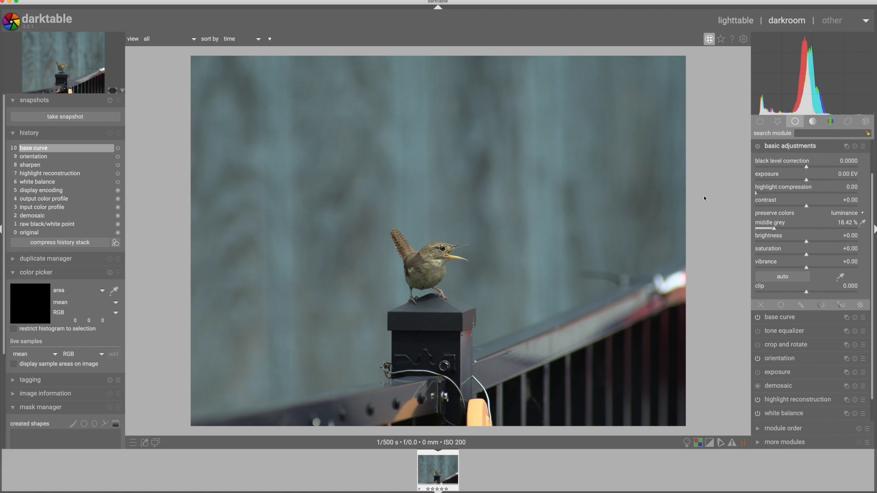
pyautogui.moveTo(811, 243)
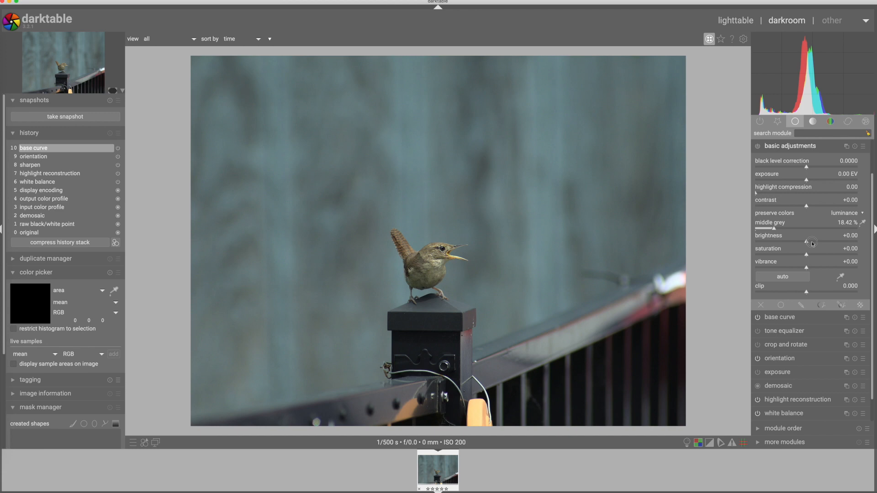
# Step: Raise brightness and contrast slightly in the basic adjustments module
pyautogui.moveTo(784, 243); pyautogui.dragTo(811, 243)
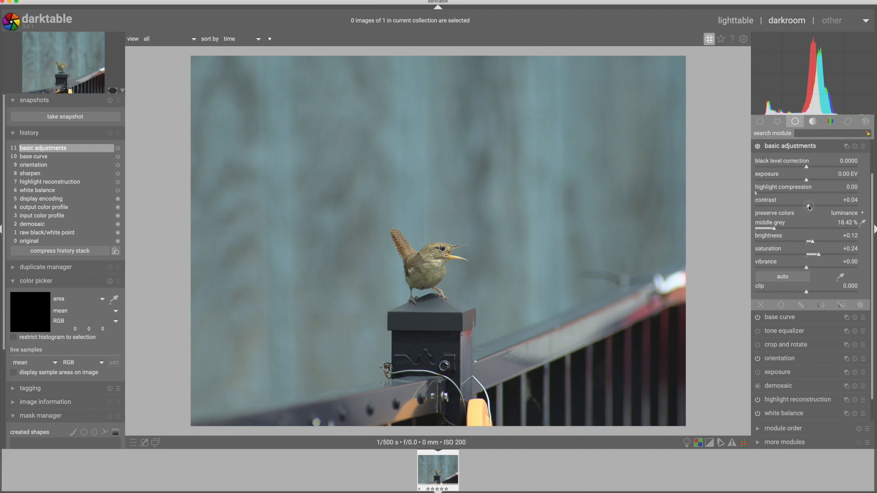
pyautogui.moveTo(808, 205); pyautogui.dragTo(823, 206)
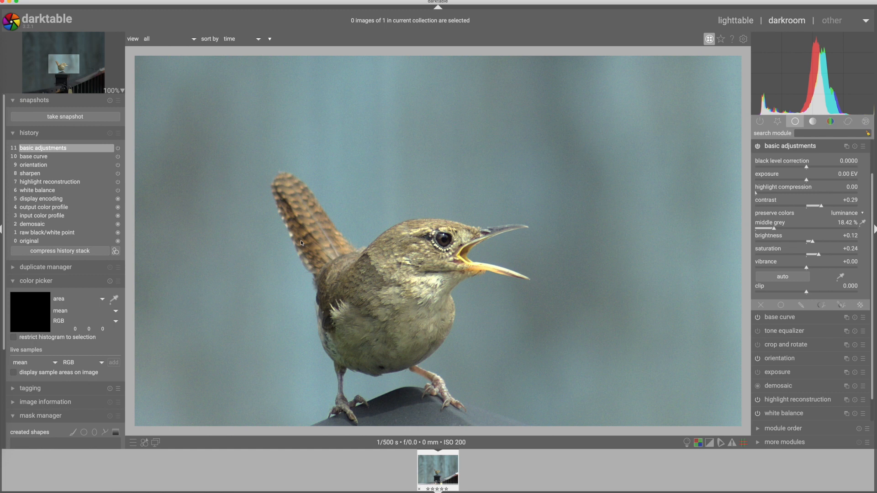
pyautogui.moveTo(785, 148)
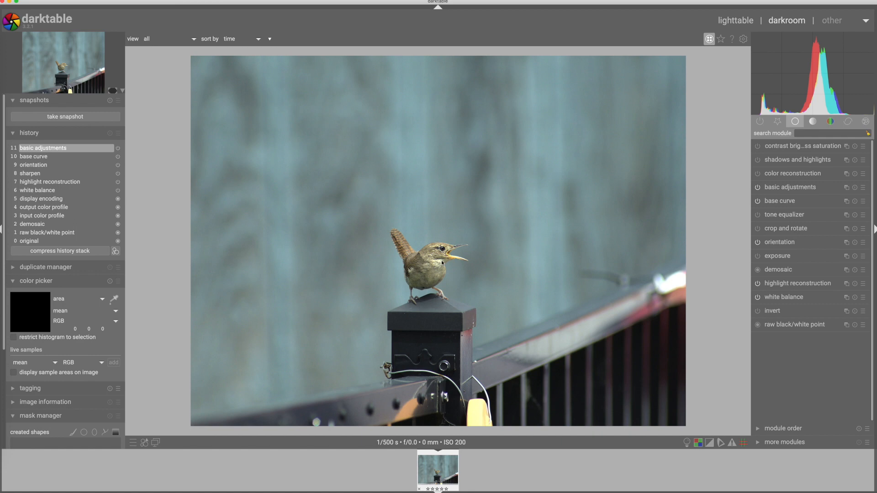
pyautogui.moveTo(469, 285)
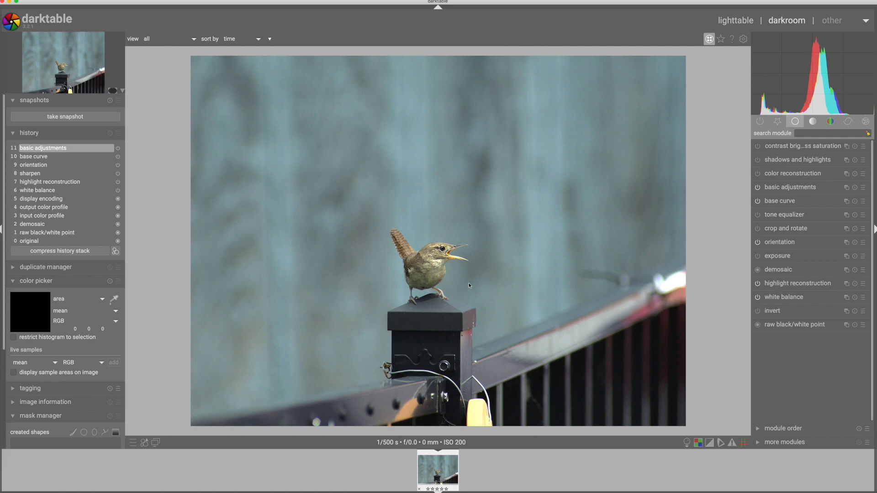
pyautogui.moveTo(457, 315)
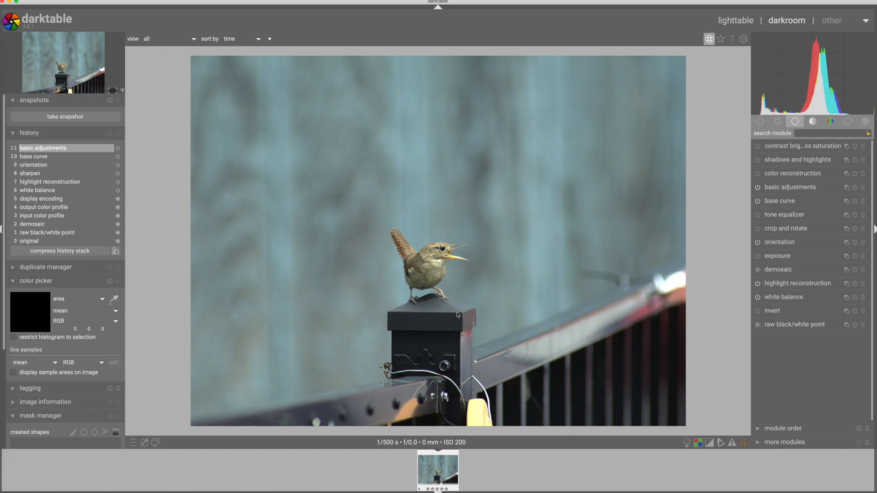
pyautogui.moveTo(412, 201)
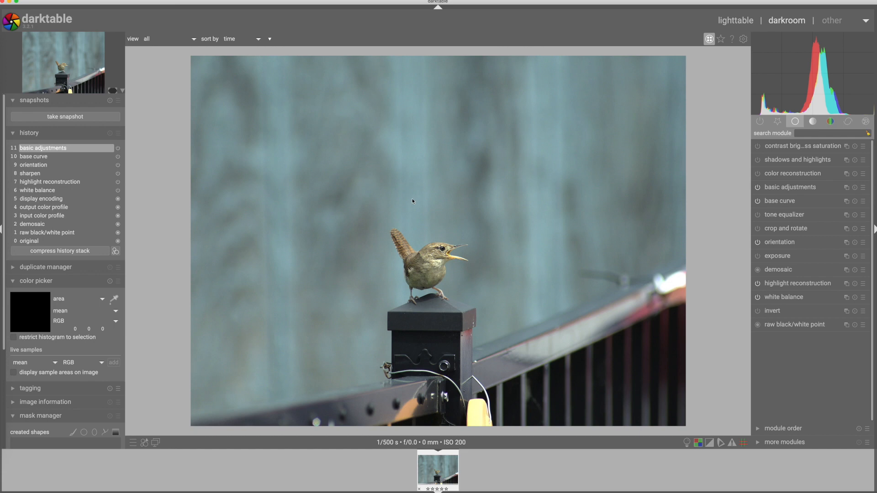
pyautogui.moveTo(341, 170)
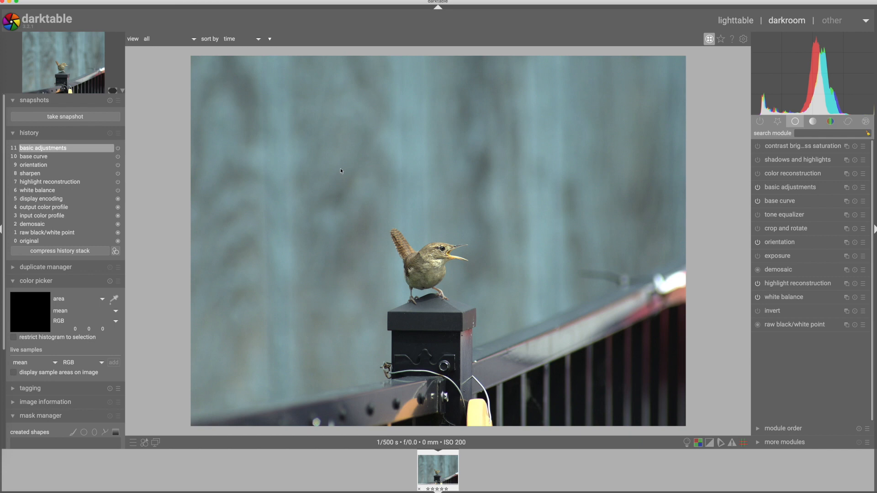
pyautogui.moveTo(369, 227)
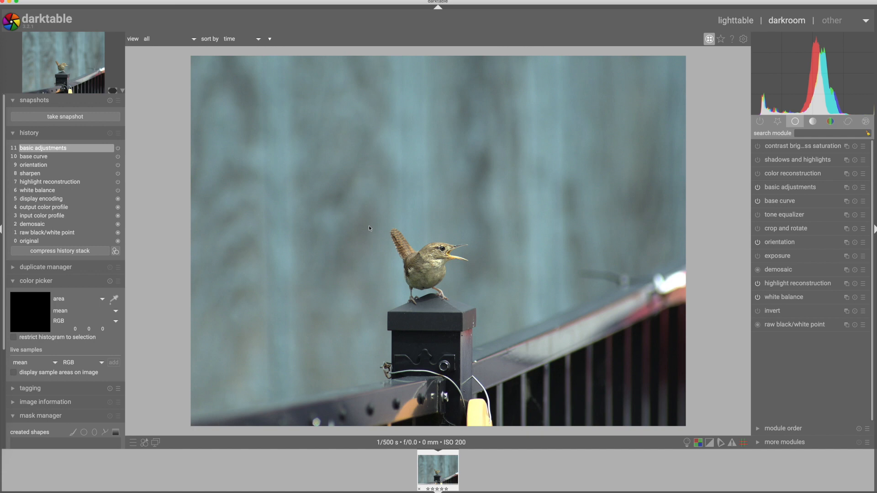
pyautogui.moveTo(385, 248)
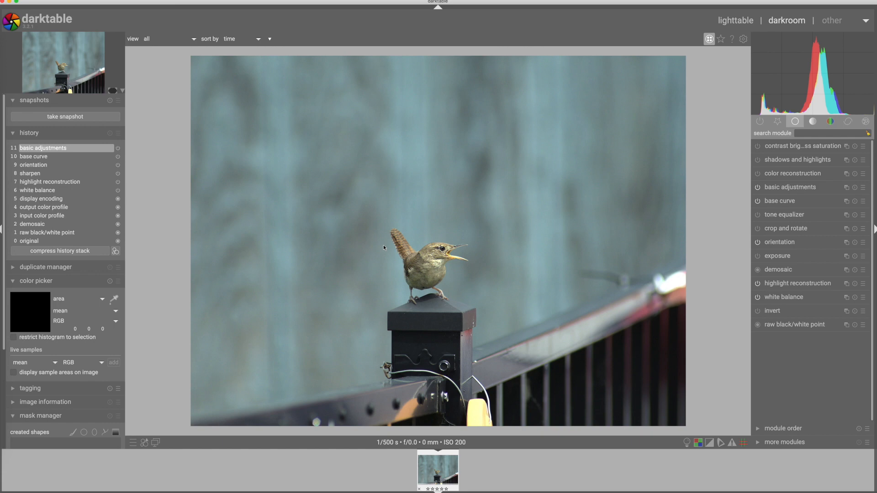
pyautogui.moveTo(744, 38)
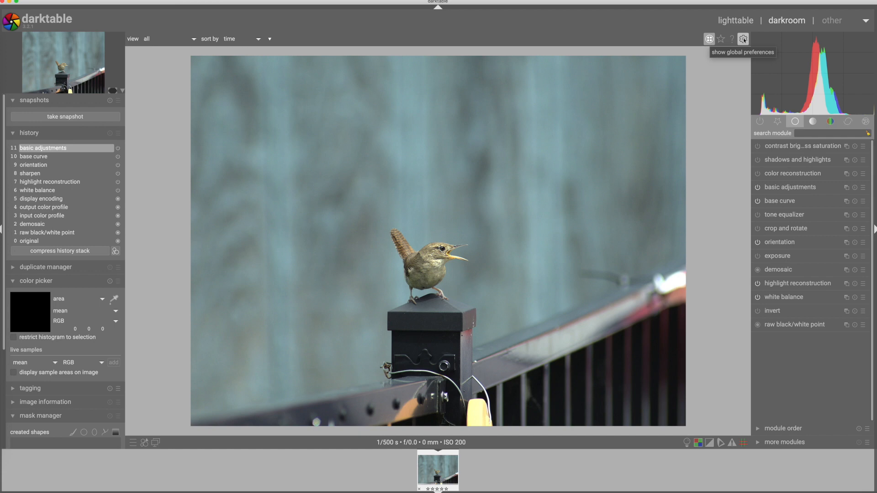
# Step: Change the pixel workflow defaults to scene-referred in the processing preferences
pyautogui.click(744, 38)
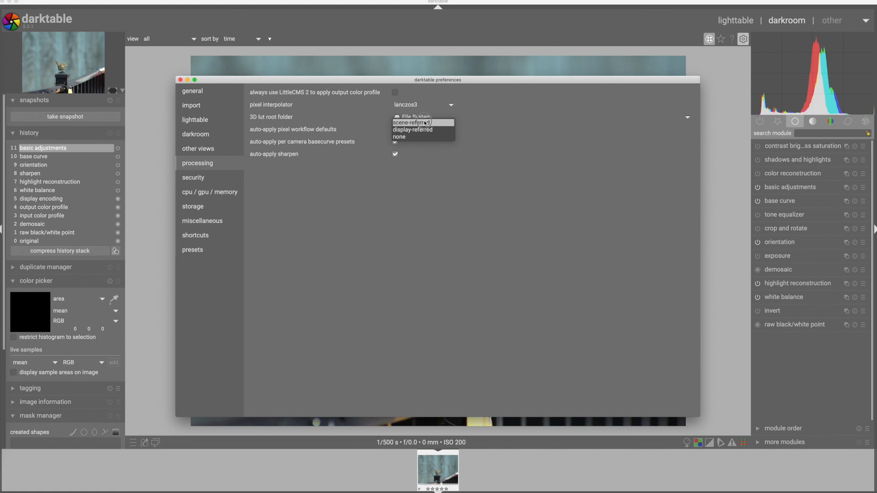
pyautogui.click(422, 123)
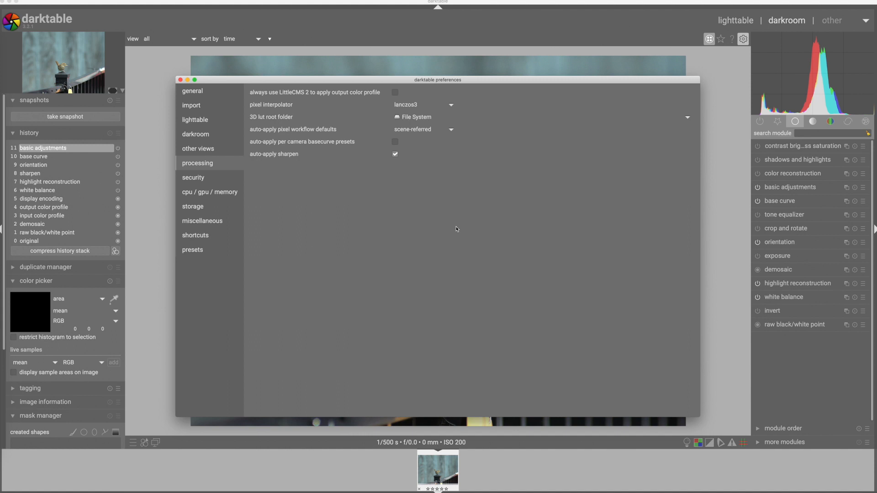
pyautogui.click(395, 154)
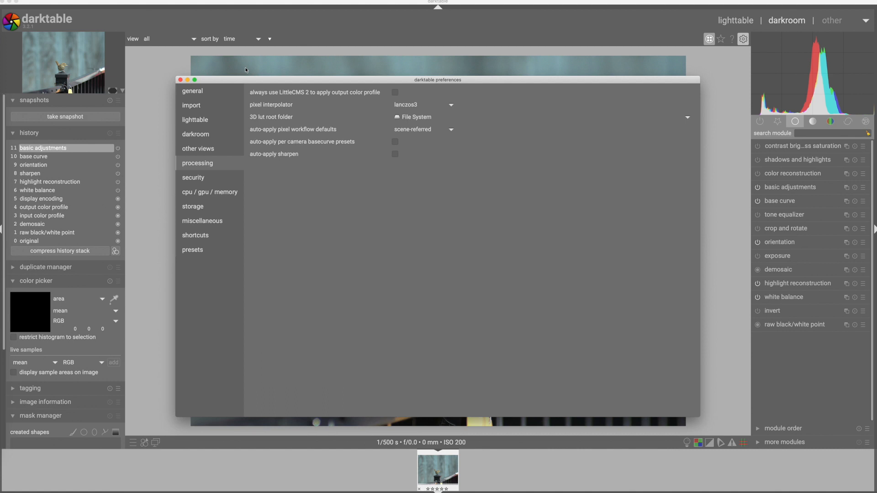
pyautogui.click(179, 80)
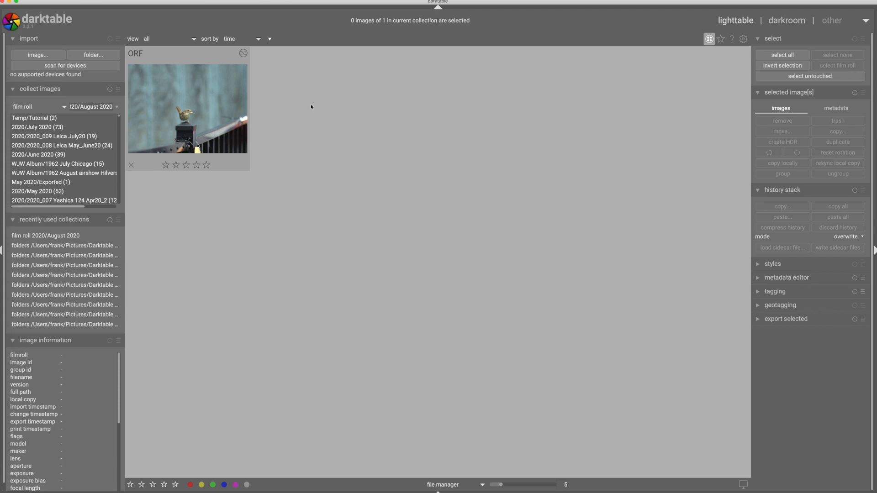
# Step: Reopen the processing preferences and confirm the default workflow is scene-referred
pyautogui.click(743, 38)
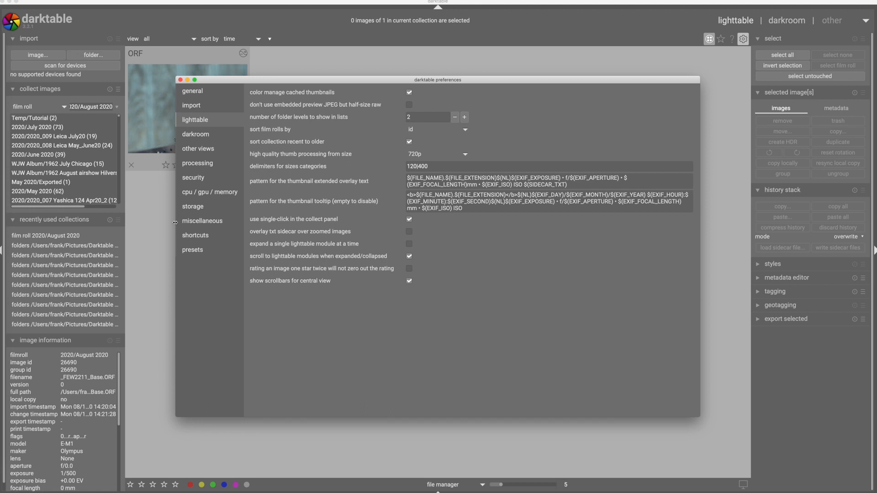
pyautogui.click(197, 164)
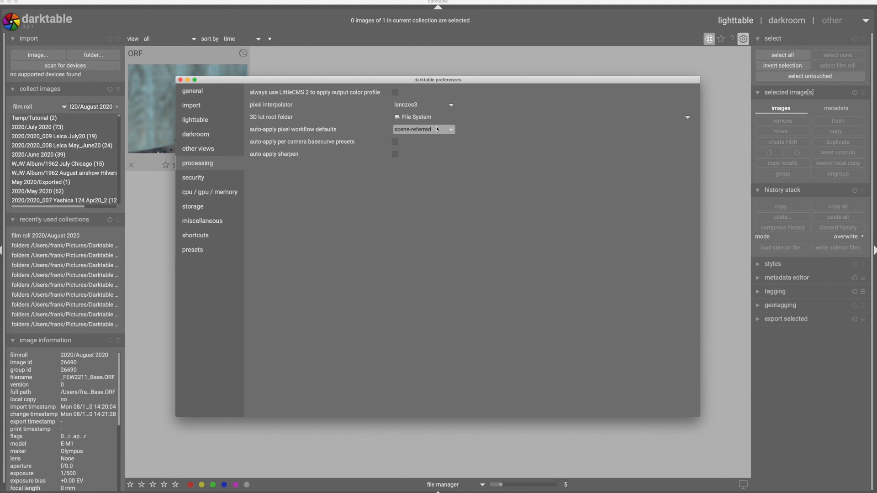
pyautogui.click(191, 91)
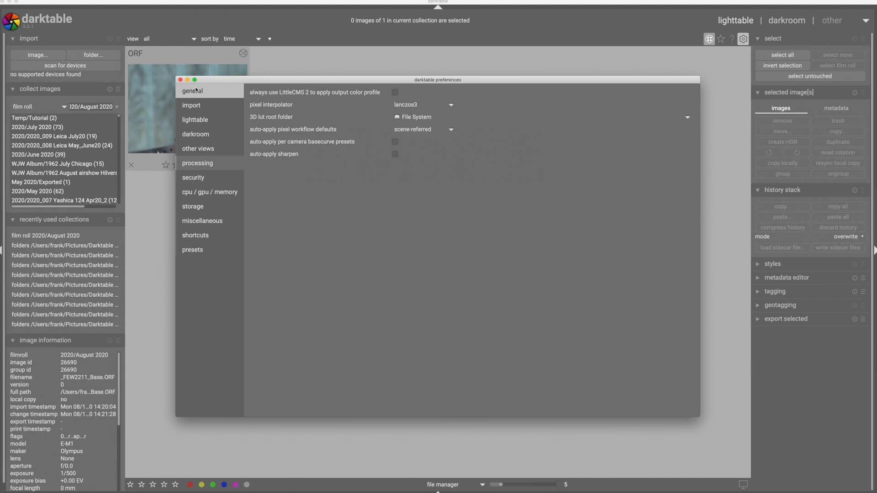
# Step: Import a second copy of the bird photo so it opens with filmic applied
pyautogui.click(38, 55)
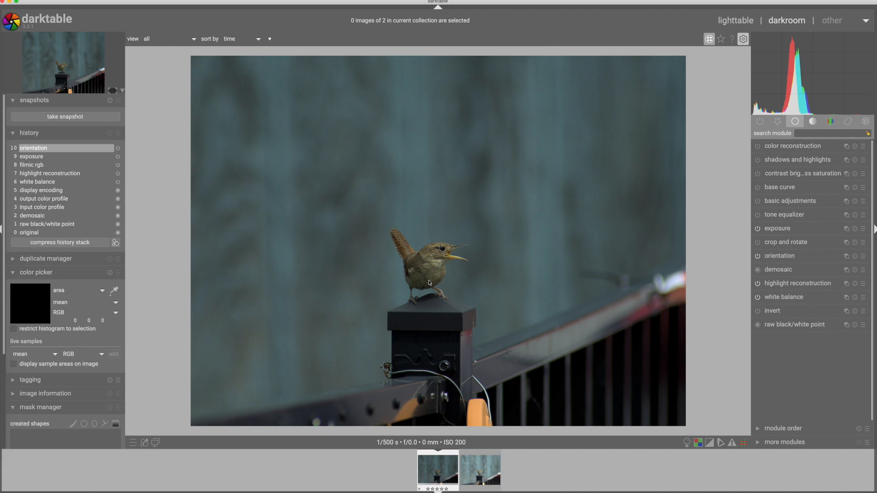
pyautogui.moveTo(727, 213)
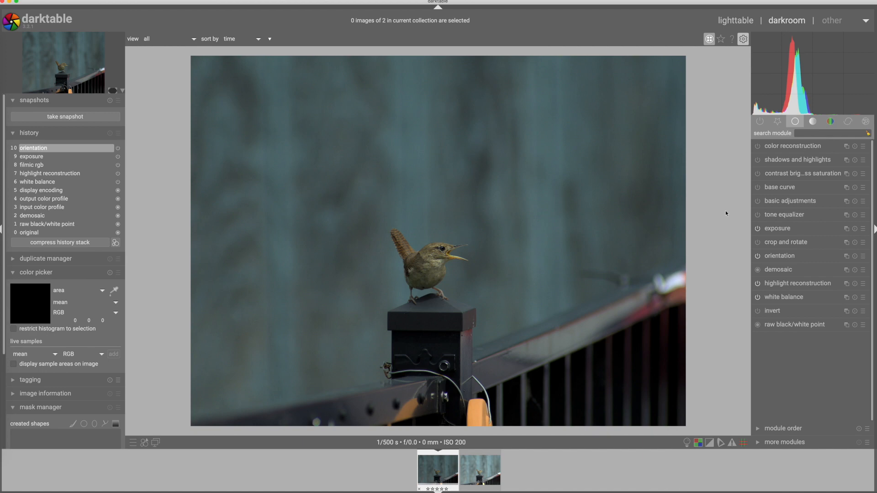
pyautogui.click(31, 157)
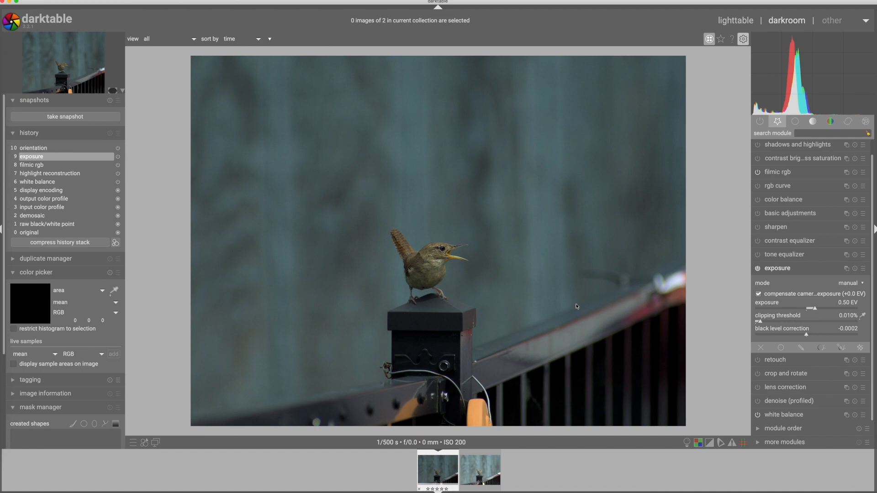
pyautogui.moveTo(751, 199)
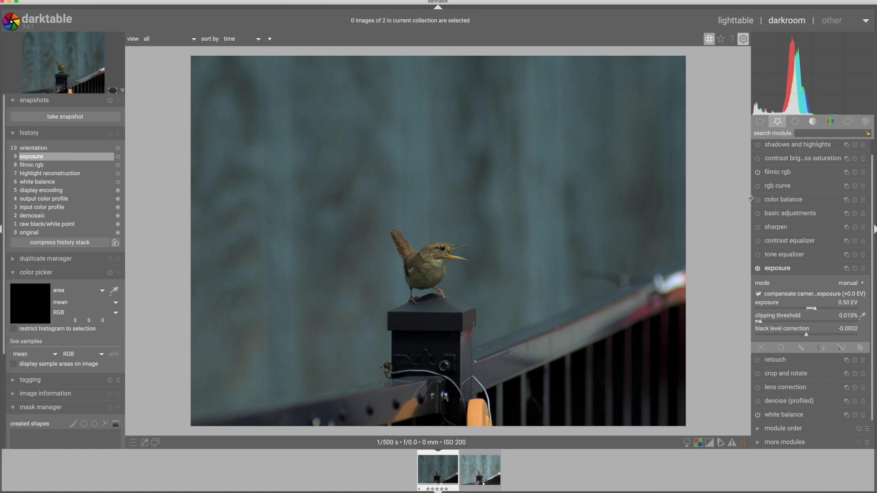
# Step: Raise the exposure of the filmic copy in small steps up to +1.50 EV
pyautogui.moveTo(806, 308); pyautogui.dragTo(823, 308)
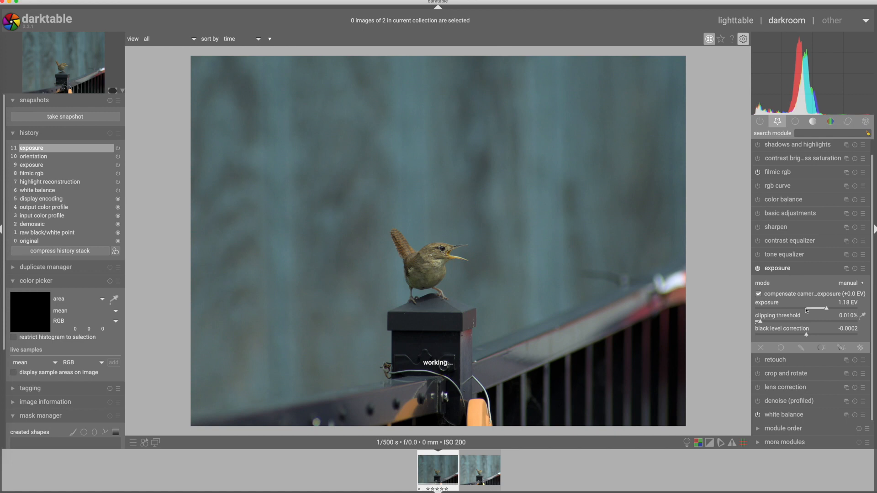
pyautogui.moveTo(808, 308); pyautogui.dragTo(823, 308)
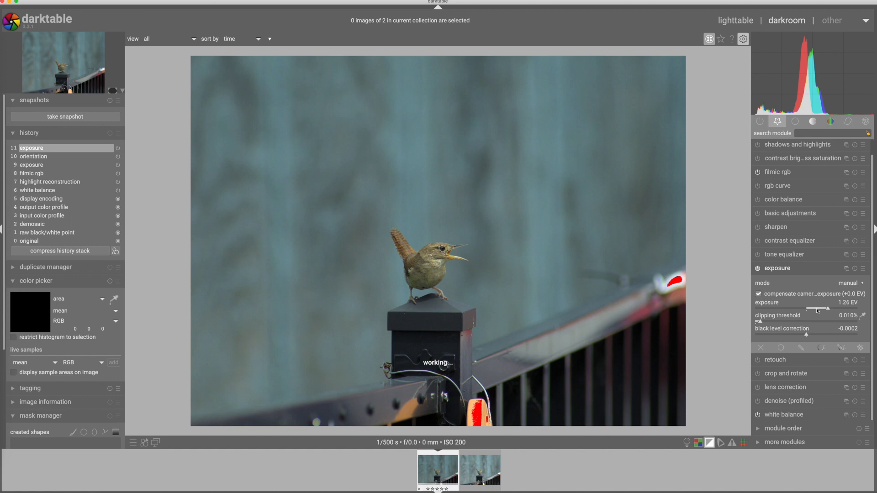
pyautogui.moveTo(817, 309); pyautogui.dragTo(828, 309)
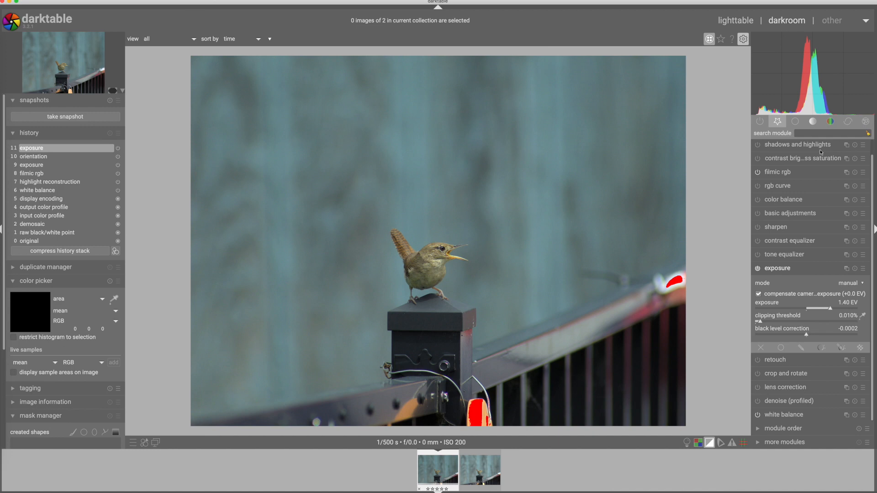
pyautogui.moveTo(817, 308); pyautogui.dragTo(820, 308)
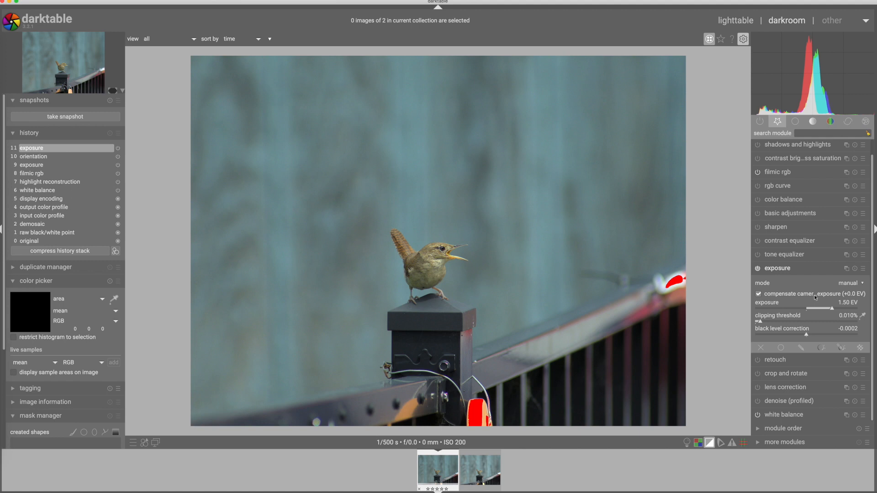
# Step: In filmic rgb's look settings, raise contrast slightly and mid-tone saturation to about 20%
pyautogui.click(779, 172)
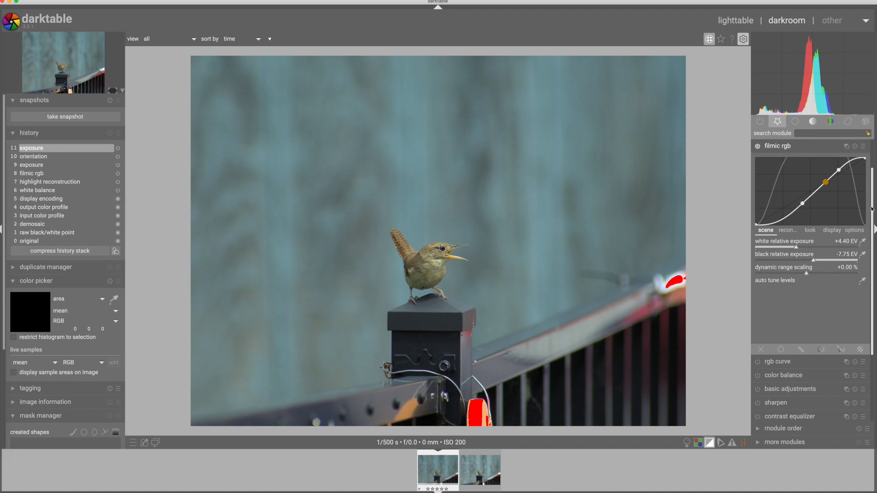
pyautogui.scroll(-3)
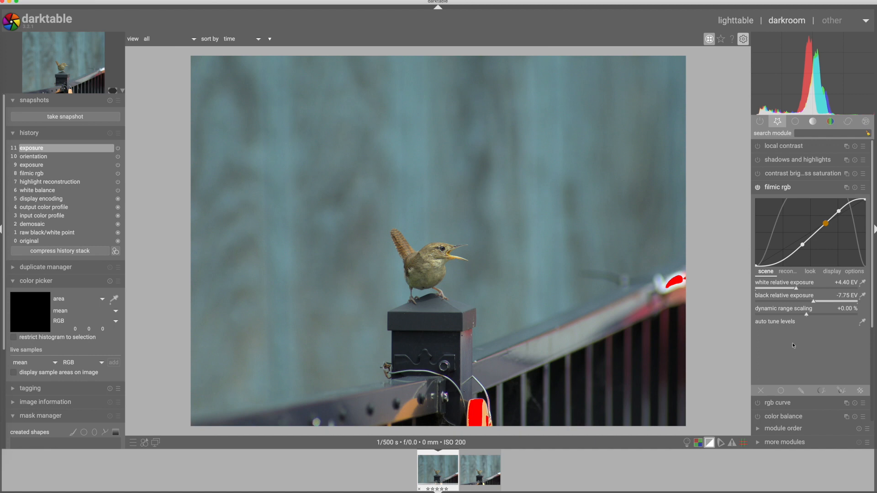
pyautogui.moveTo(793, 345)
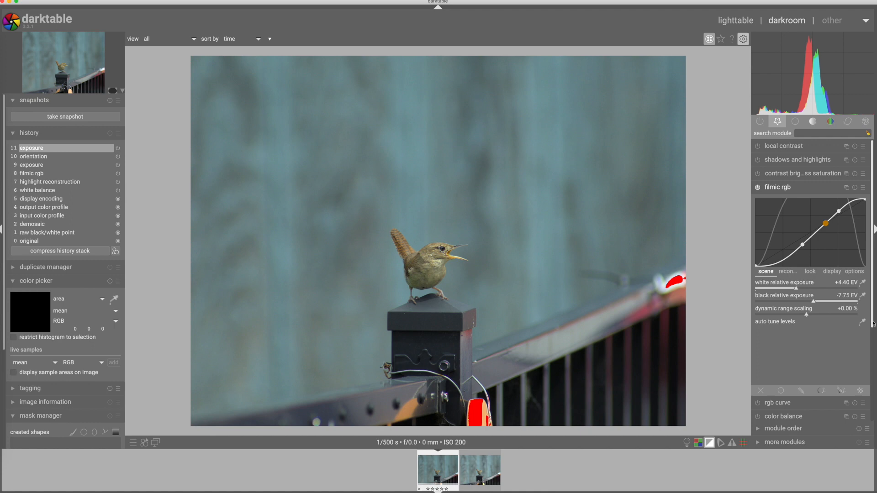
pyautogui.moveTo(451, 264)
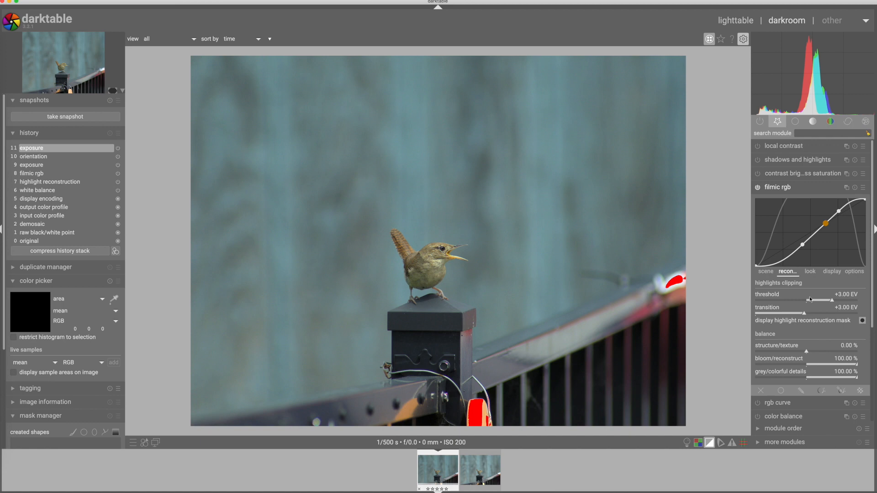
pyautogui.moveTo(597, 246)
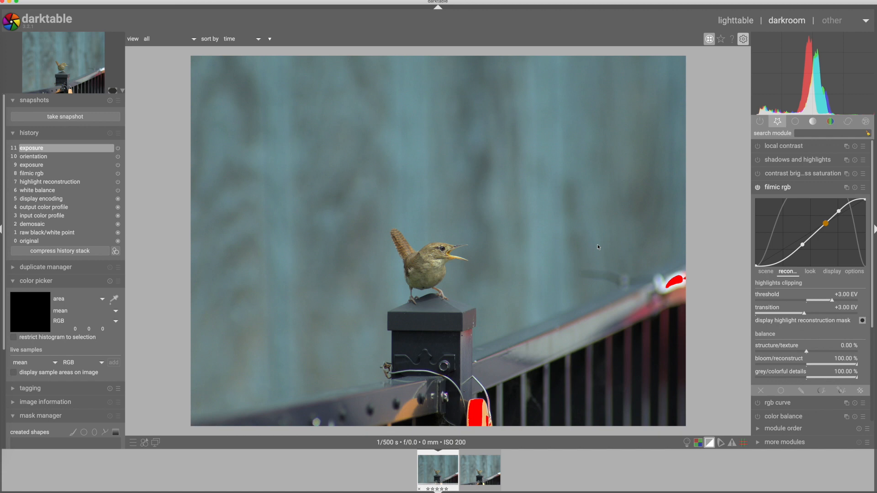
pyautogui.click(810, 271)
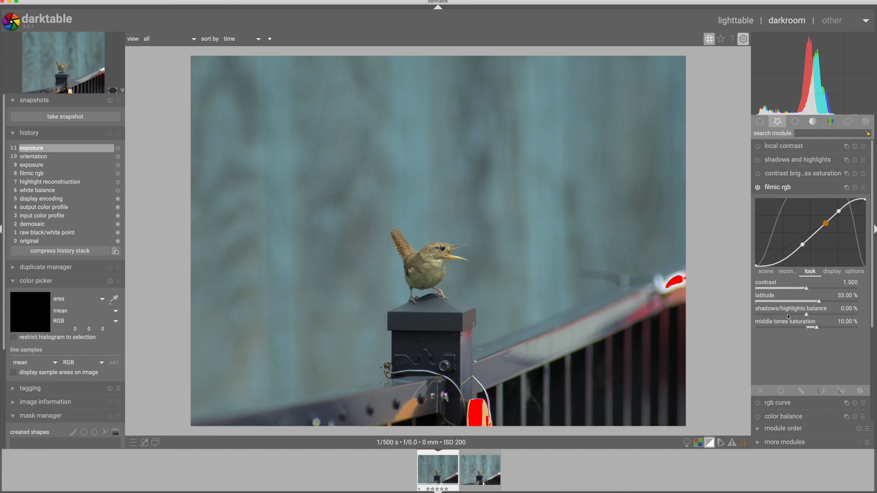
pyautogui.moveTo(806, 290); pyautogui.dragTo(815, 290)
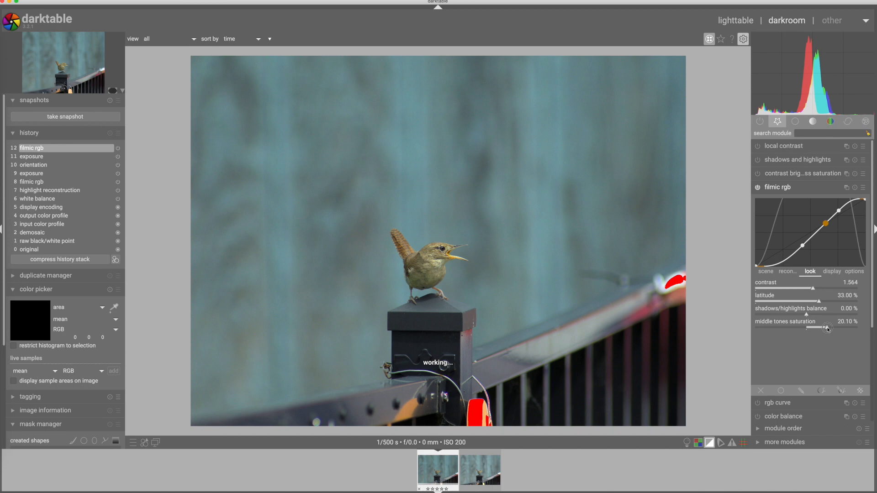
pyautogui.moveTo(828, 328); pyautogui.dragTo(822, 328)
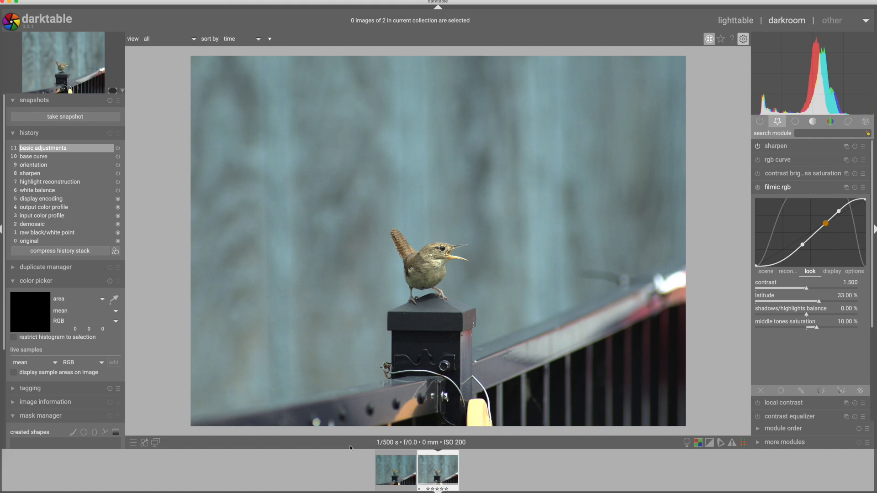
# Step: Switch to the lighttable to compare both versions side by side
pyautogui.click(736, 21)
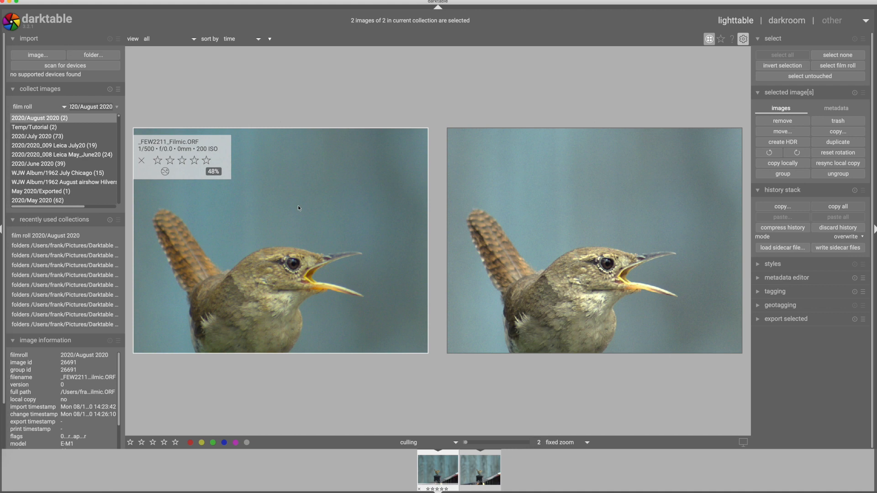
pyautogui.moveTo(279, 262)
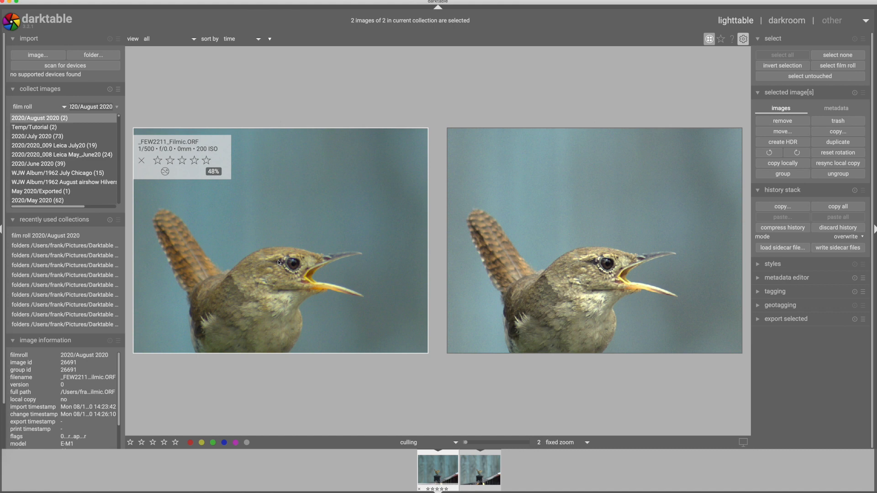
# Step: Open the filmic version back in the darkroom for further editing
pyautogui.click(786, 20)
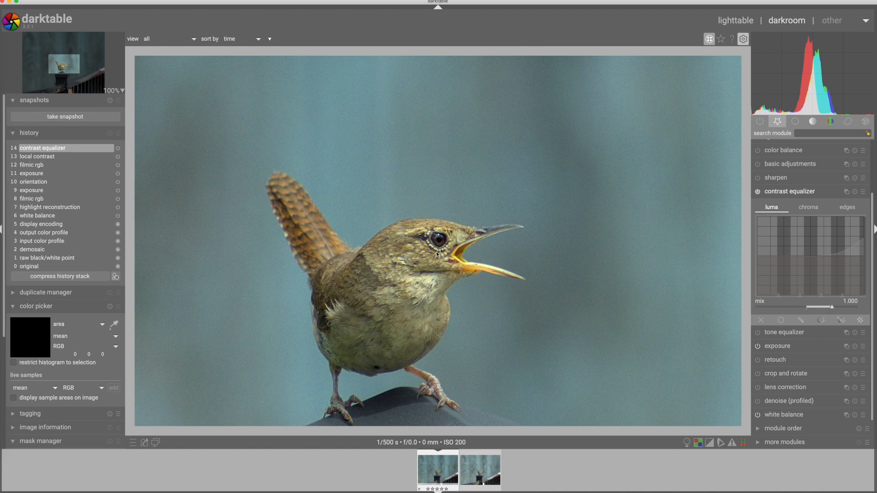
pyautogui.moveTo(632, 111)
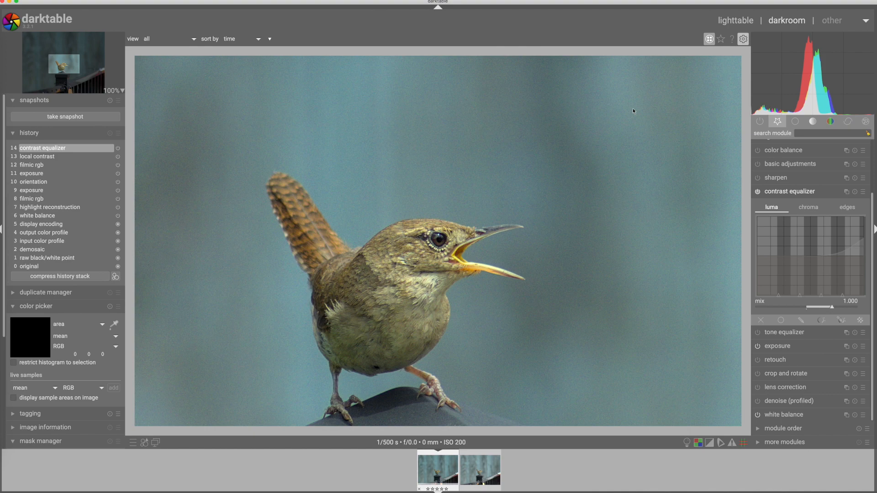
# Step: Return to the lighttable file manager showing both bird photo versions as thumbnails
pyautogui.click(735, 21)
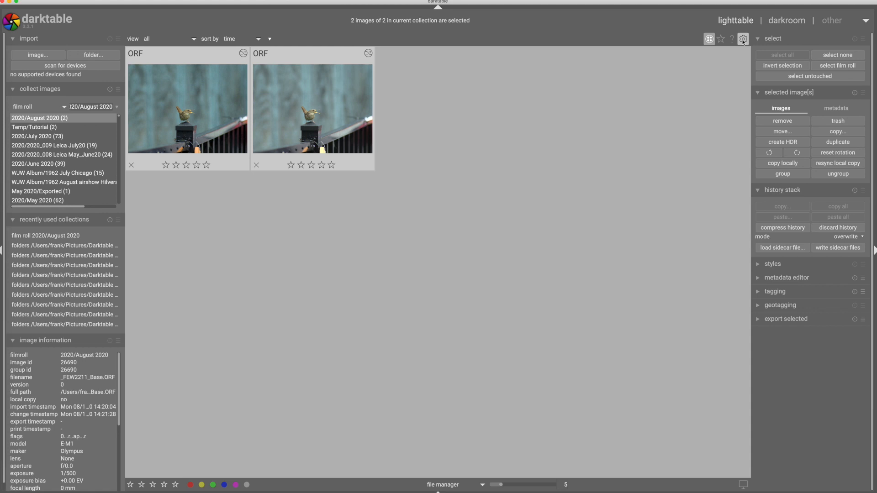
# Step: Show the processing preferences governing the default pixel workflow
pyautogui.click(743, 38)
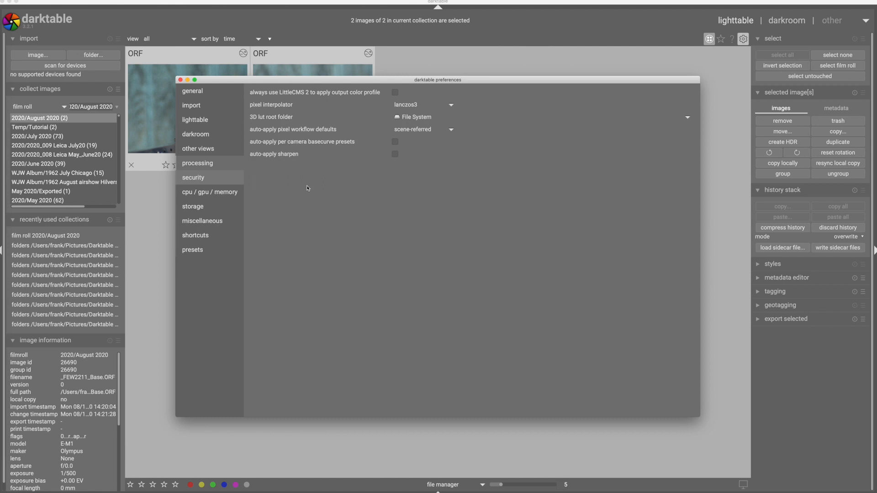
pyautogui.click(423, 129)
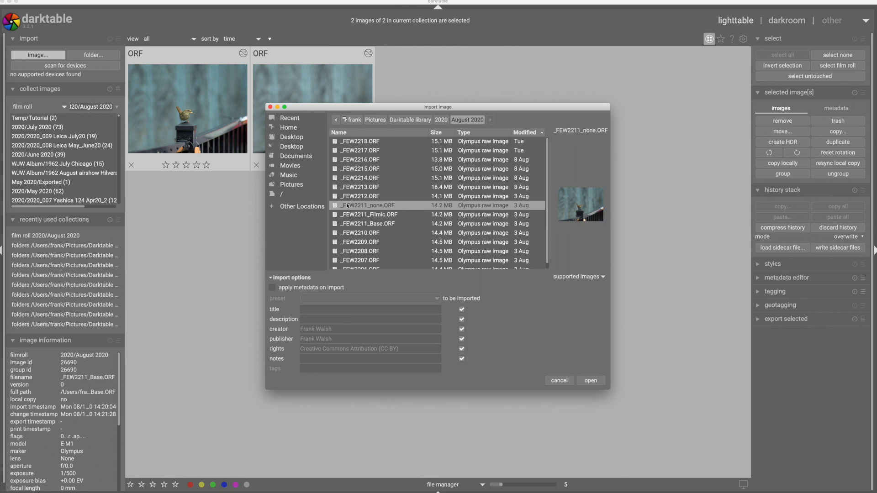
# Step: Import _FEW2211_none.ORF as the unprocessed third copy and load it in the darkroom
pyautogui.click(590, 380)
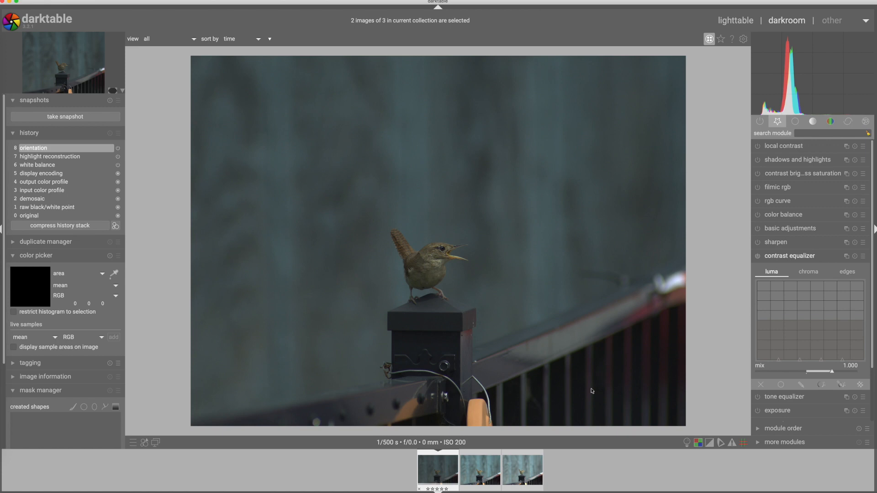
pyautogui.click(522, 469)
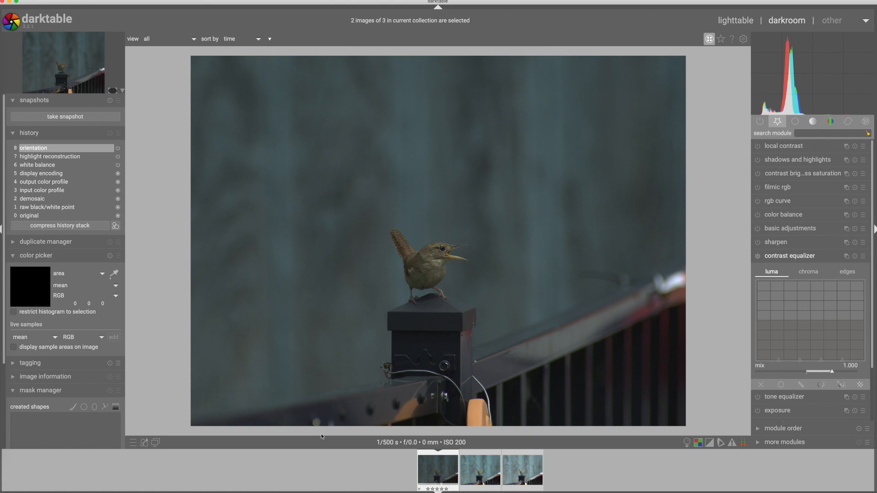
pyautogui.moveTo(344, 429)
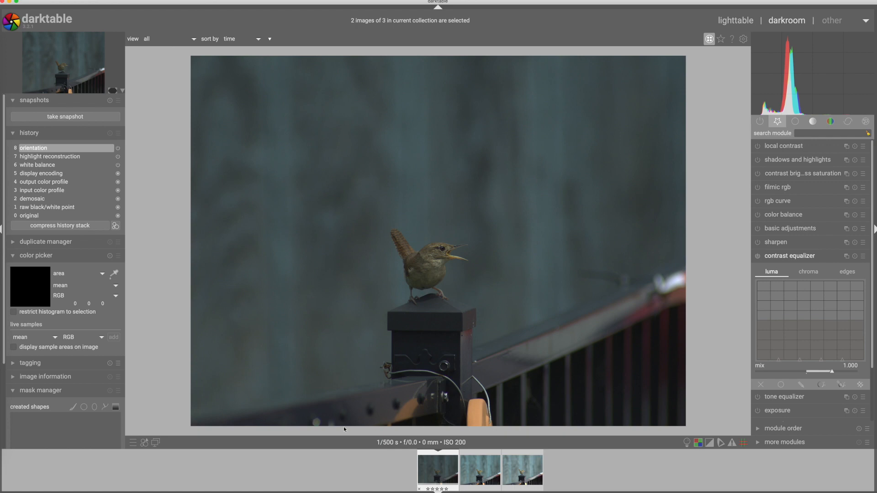
pyautogui.moveTo(791, 255)
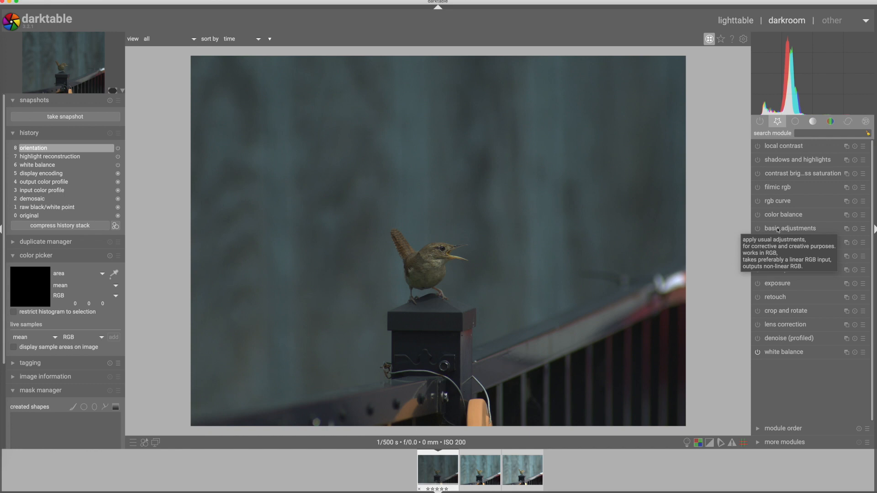
# Step: In basic adjustments, raise exposure to just under 1 EV (~0.98 EV)
pyautogui.click(787, 228)
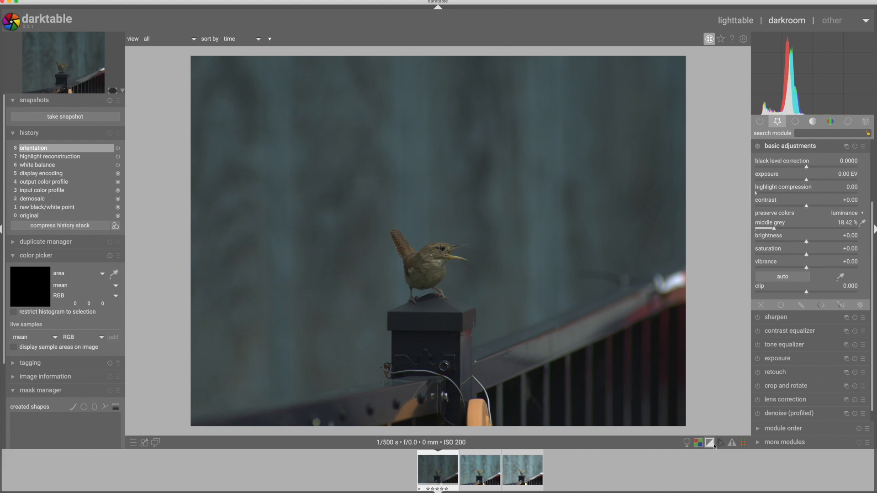
pyautogui.moveTo(783, 180); pyautogui.dragTo(814, 180)
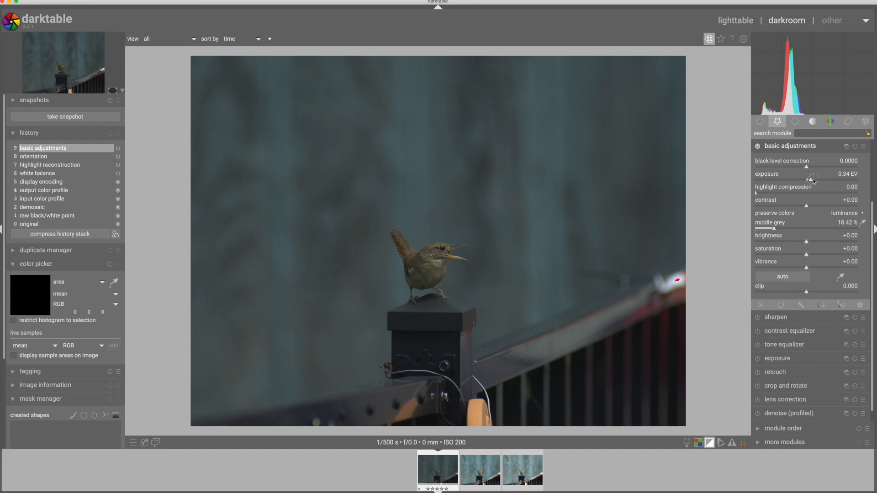
pyautogui.moveTo(817, 180); pyautogui.dragTo(828, 180)
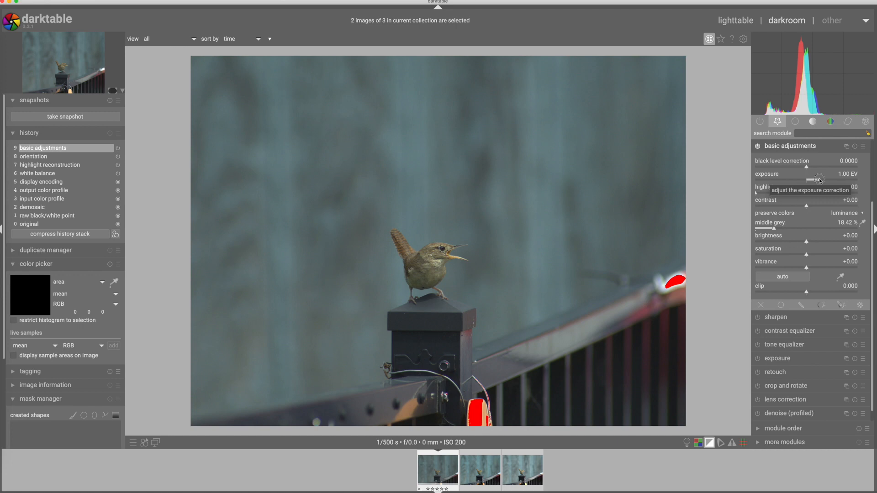
pyautogui.moveTo(817, 179); pyautogui.dragTo(819, 179)
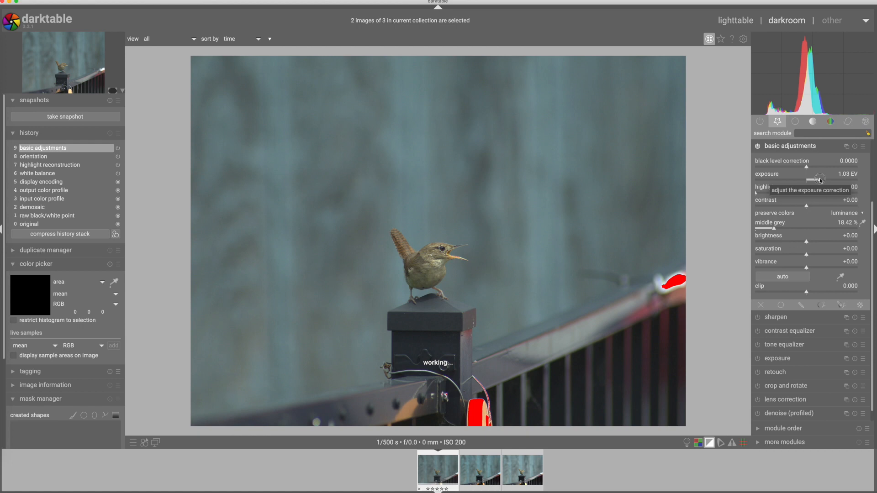
pyautogui.moveTo(822, 179); pyautogui.dragTo(820, 179)
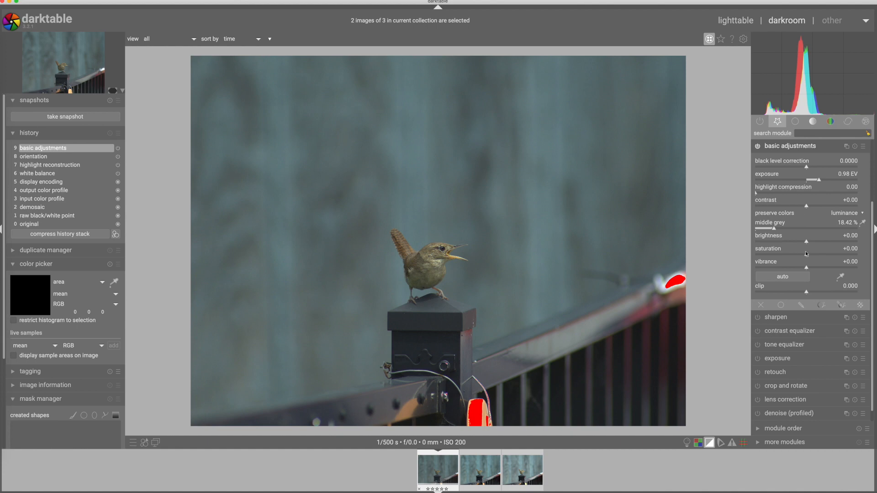
# Step: Add brightness +0.09, contrast +0.22 and highlight compression ~15 to remove clipping
pyautogui.moveTo(804, 241); pyautogui.dragTo(815, 241)
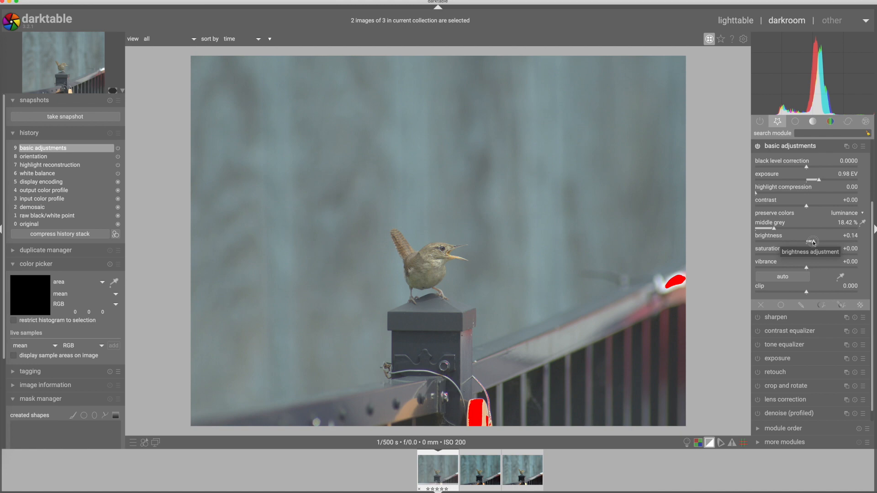
pyautogui.moveTo(823, 242); pyautogui.dragTo(806, 243)
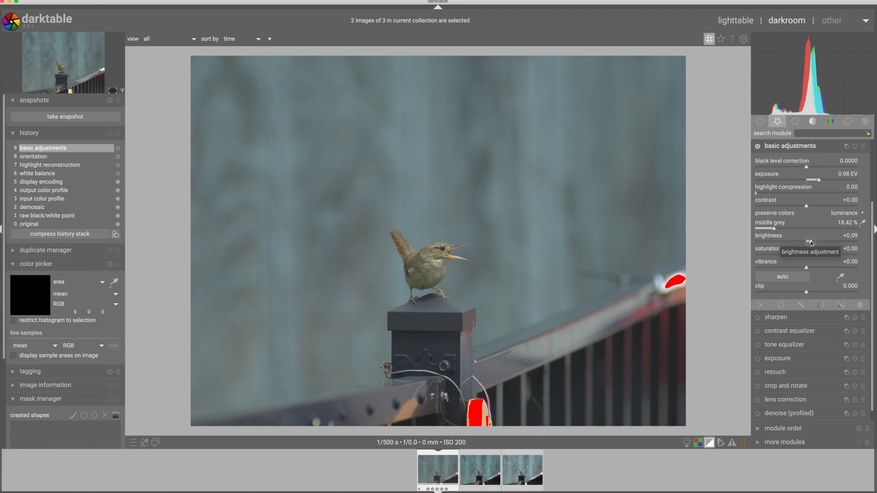
pyautogui.moveTo(800, 255); pyautogui.dragTo(828, 255)
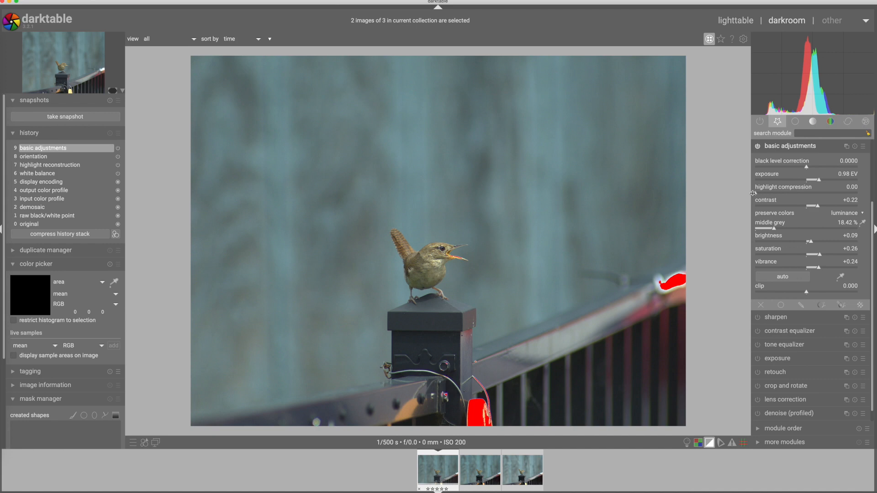
pyautogui.moveTo(758, 193); pyautogui.dragTo(784, 193)
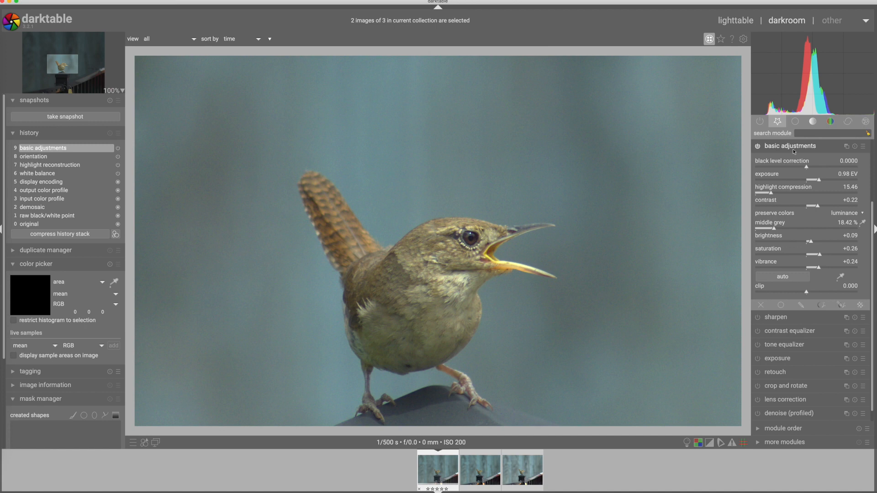
# Step: Enable the sharpen and local contrast modules on the unprocessed copy
pyautogui.click(776, 241)
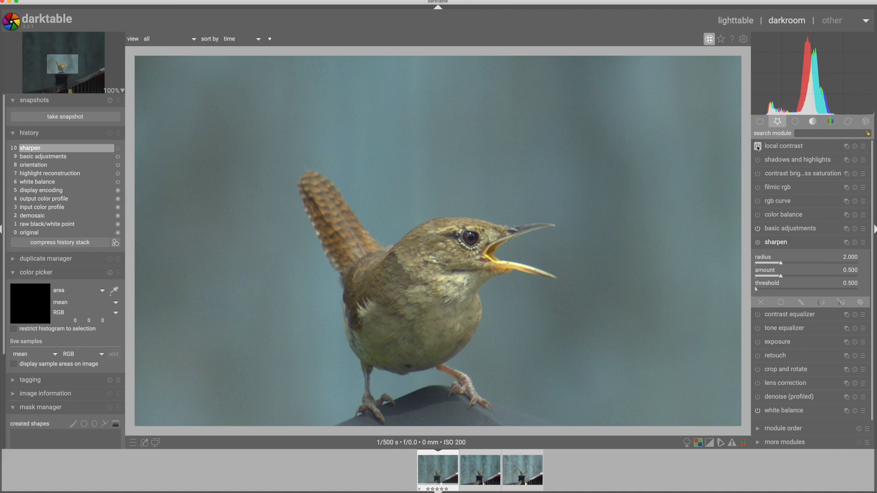
pyautogui.click(757, 146)
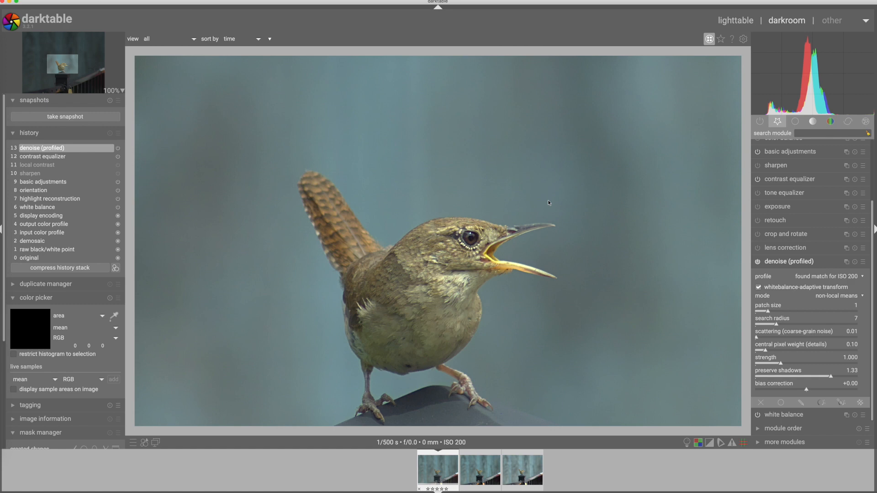
pyautogui.moveTo(439, 255)
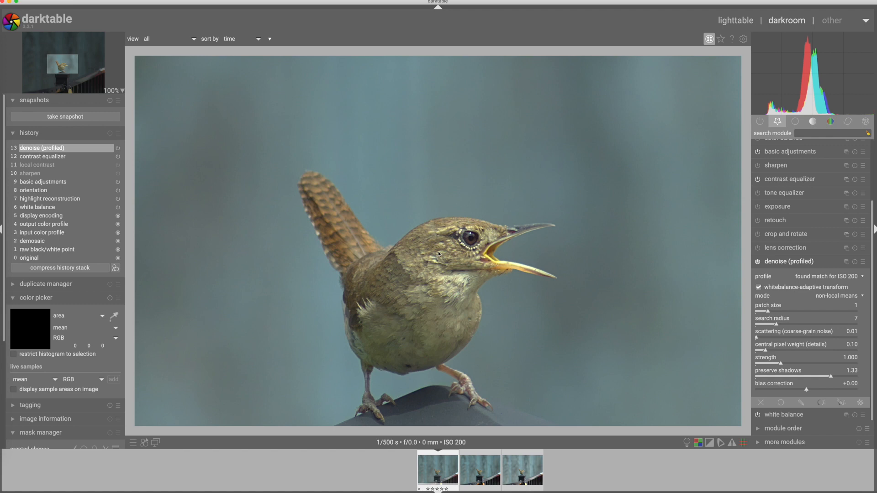
pyautogui.click(758, 262)
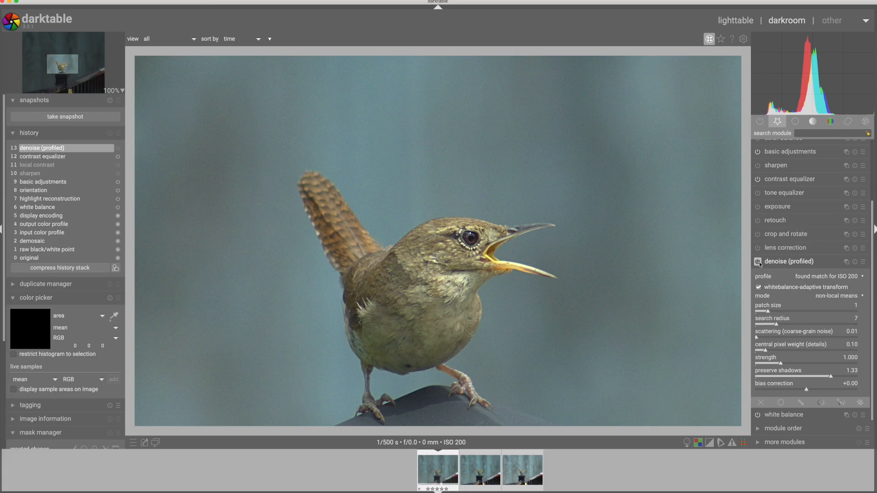
pyautogui.click(759, 262)
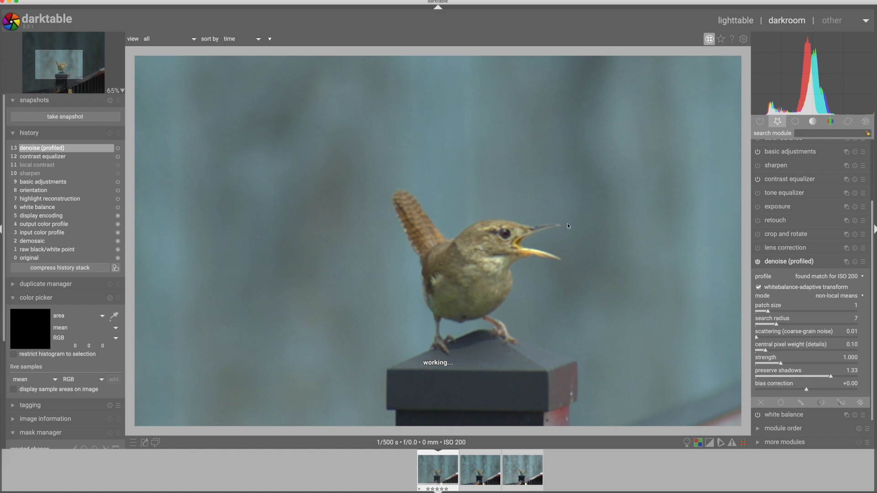
# Step: Show all three versions together in the lighttable culling layout for comparison
pyautogui.click(734, 21)
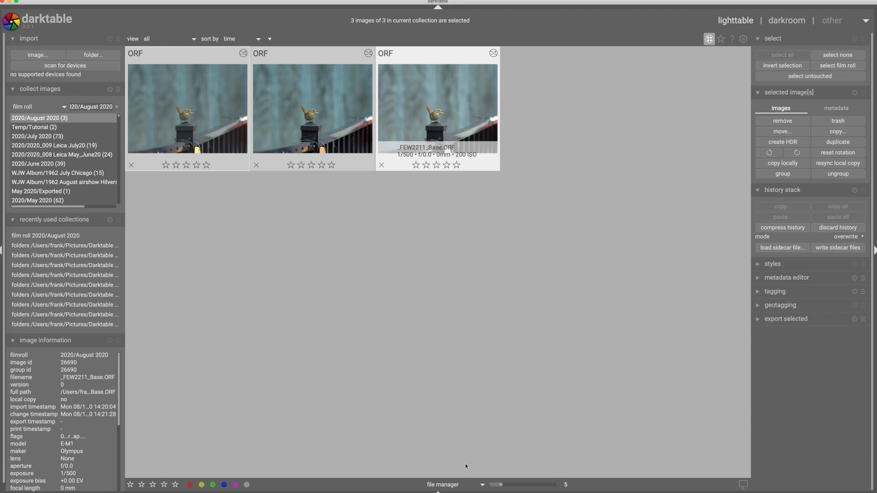
pyautogui.doubleClick(438, 109)
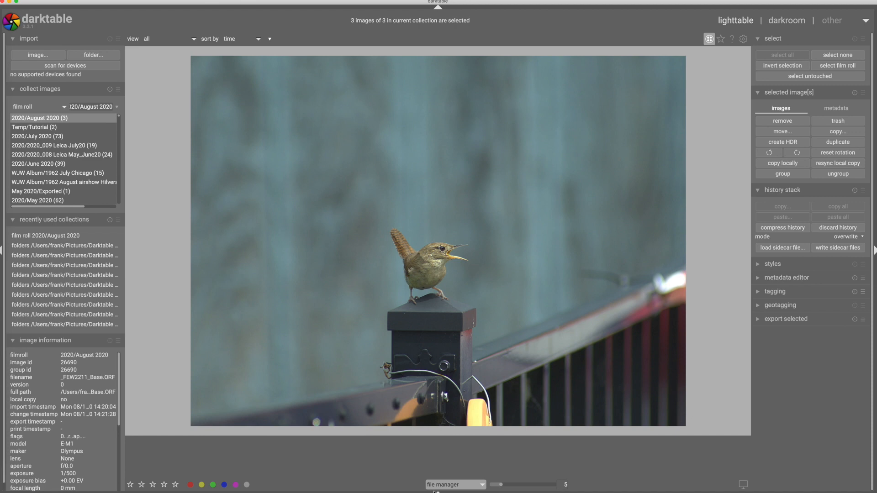
pyautogui.click(455, 485)
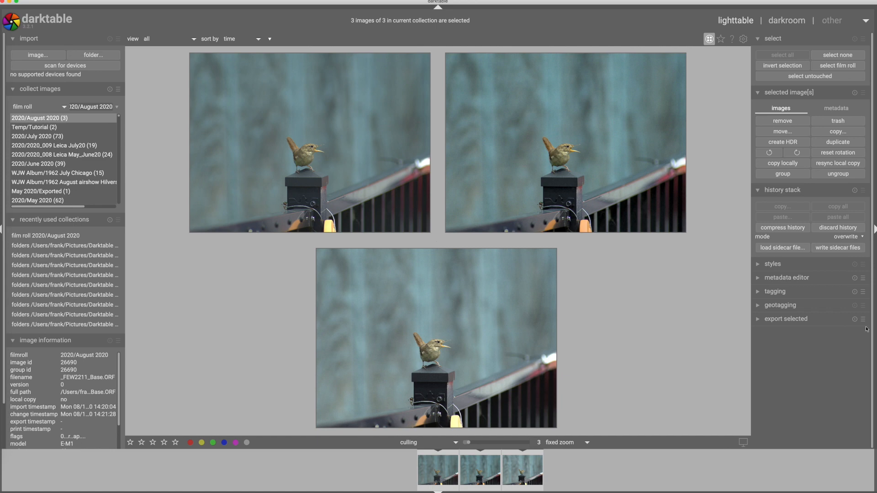
pyautogui.moveTo(179, 288)
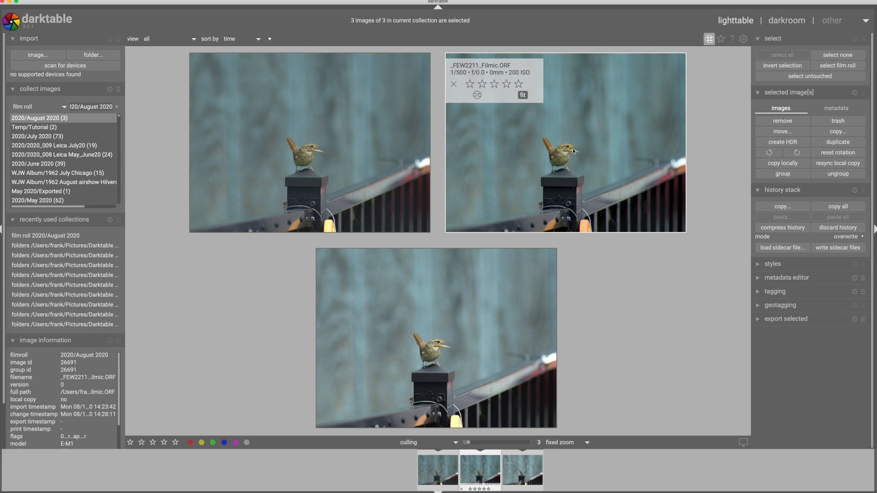
pyautogui.moveTo(584, 222)
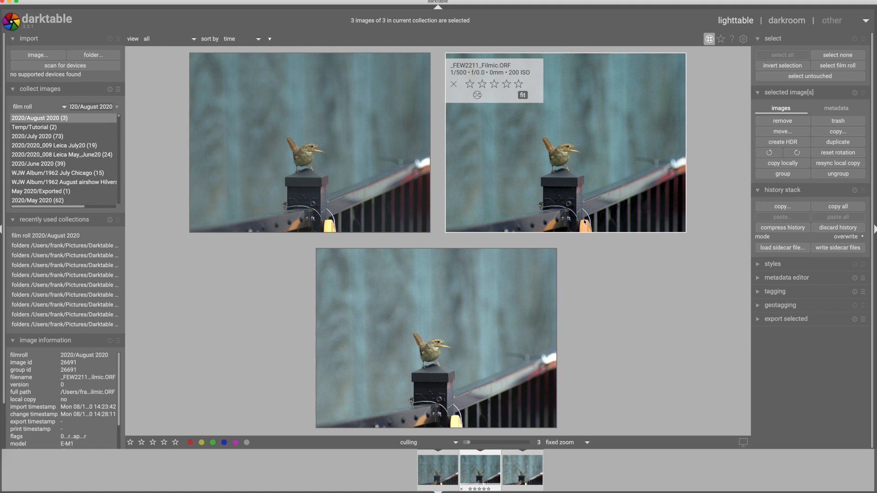
pyautogui.moveTo(363, 204)
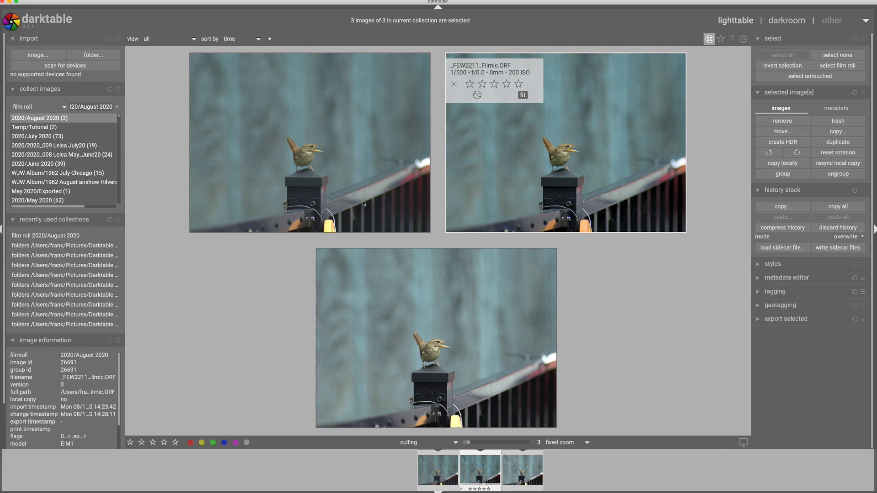
pyautogui.moveTo(565, 147)
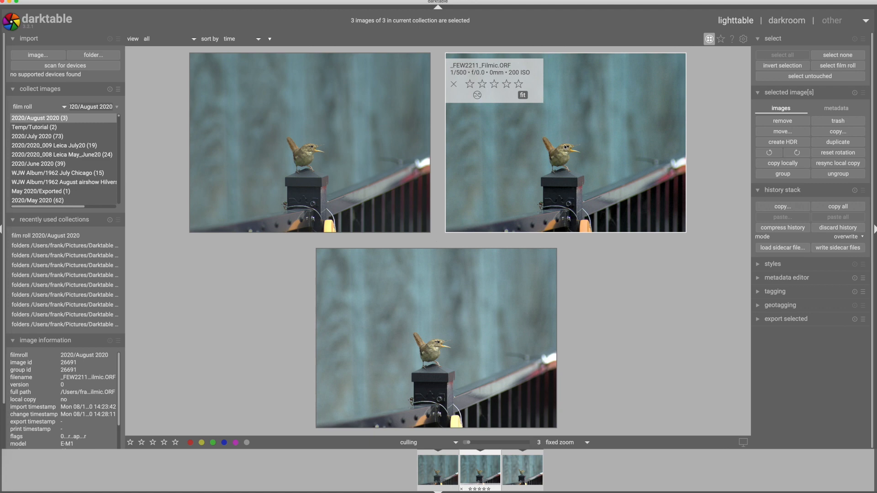